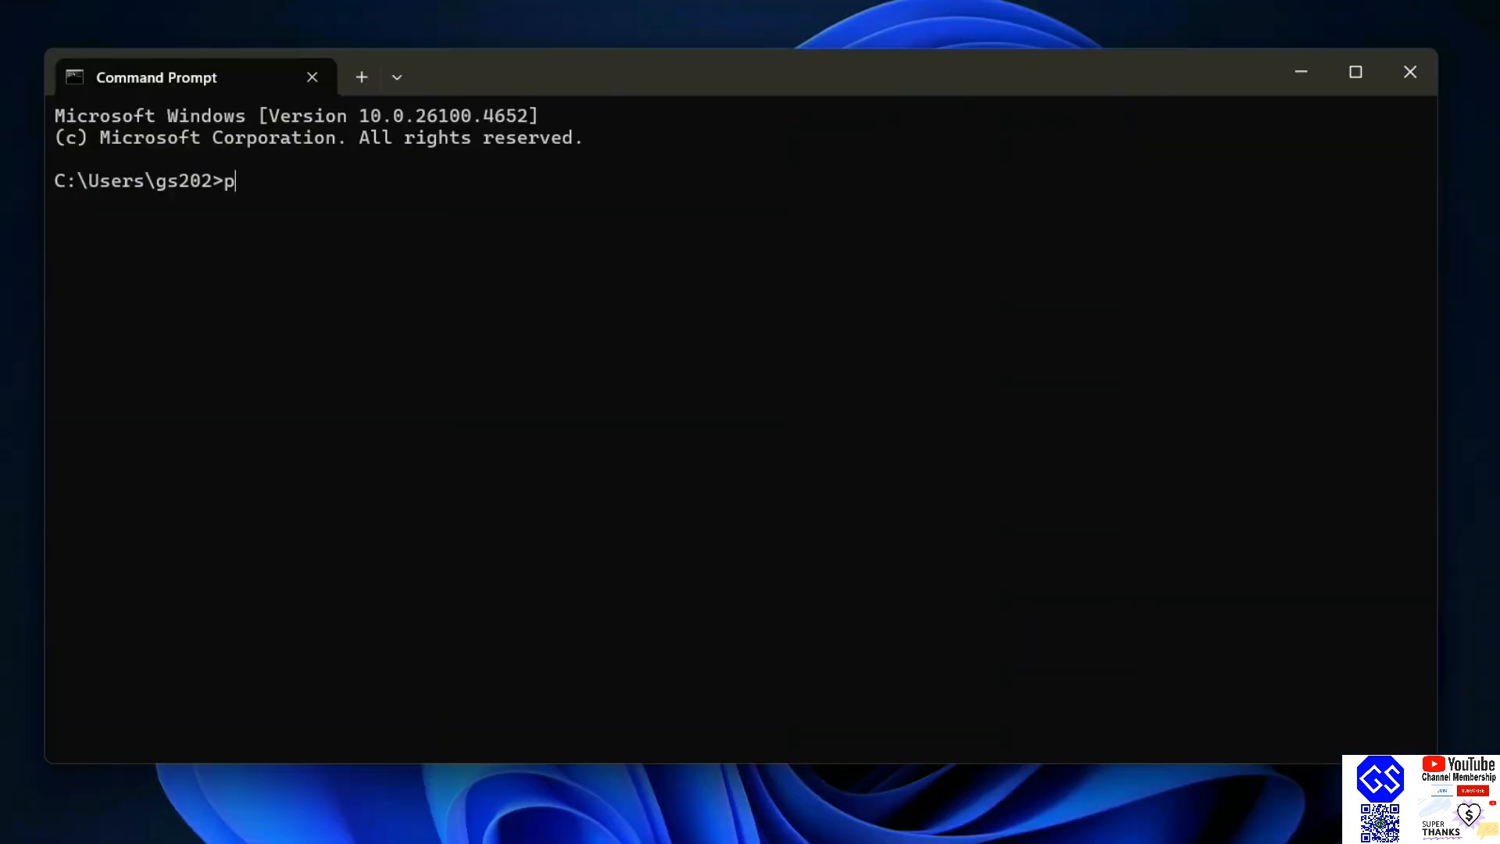
Run python --version, which reports Python 3.13.6
text(ython --ver)
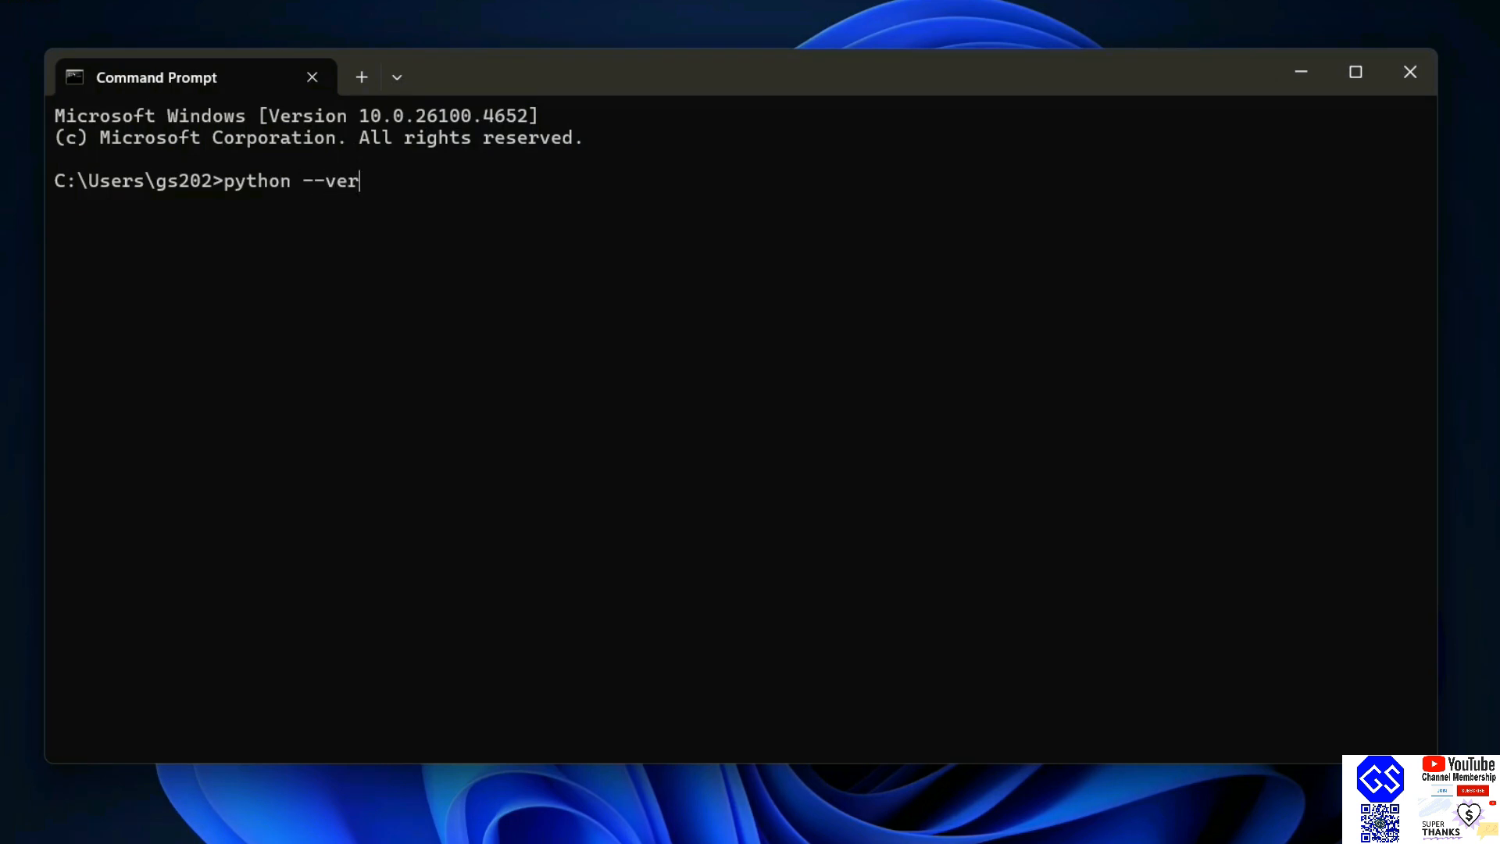
key(Return)
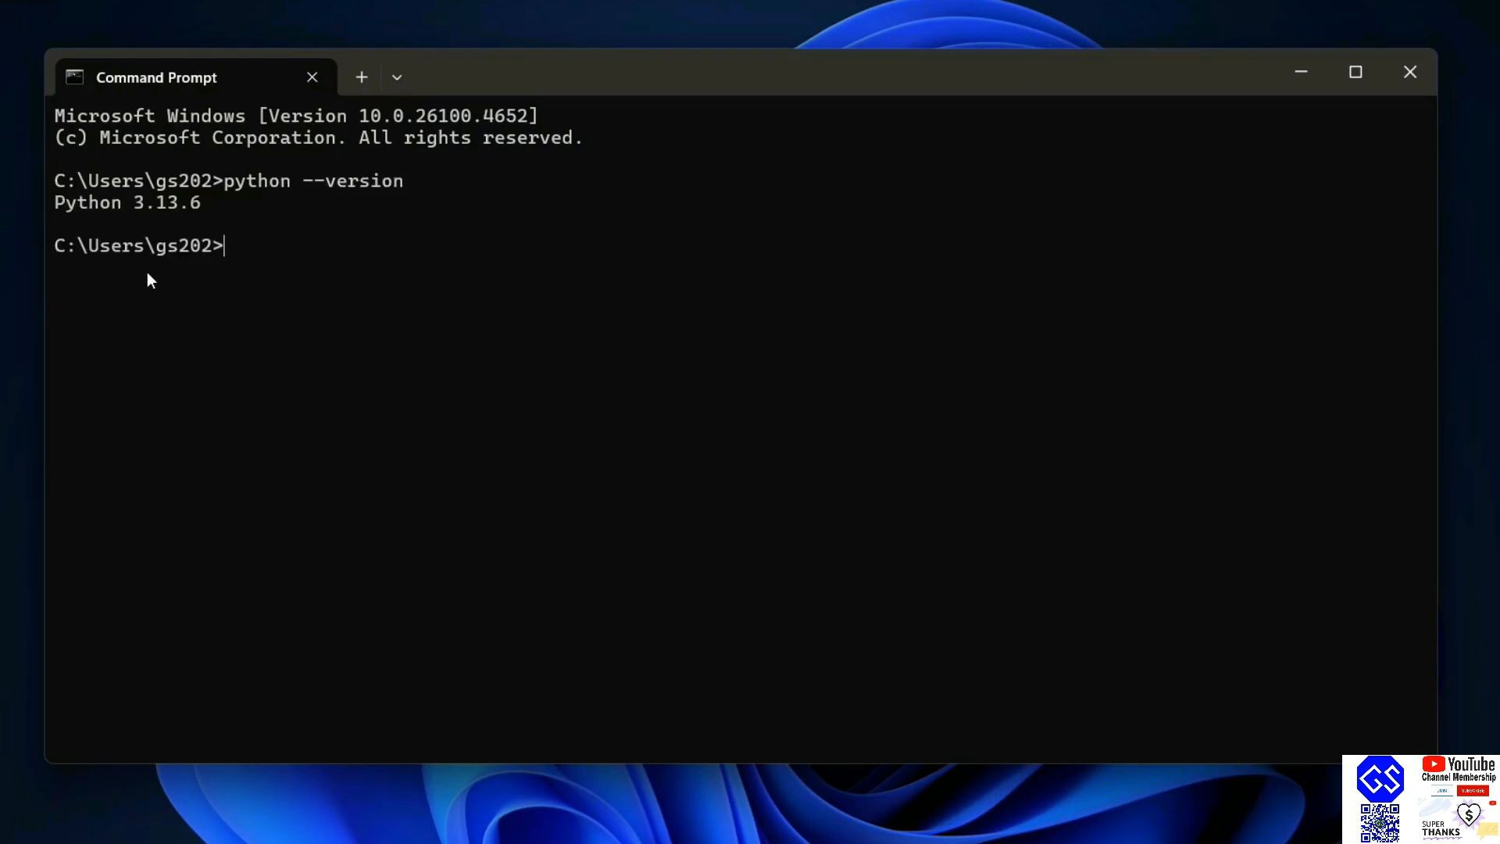
mouse_move(322, 212)
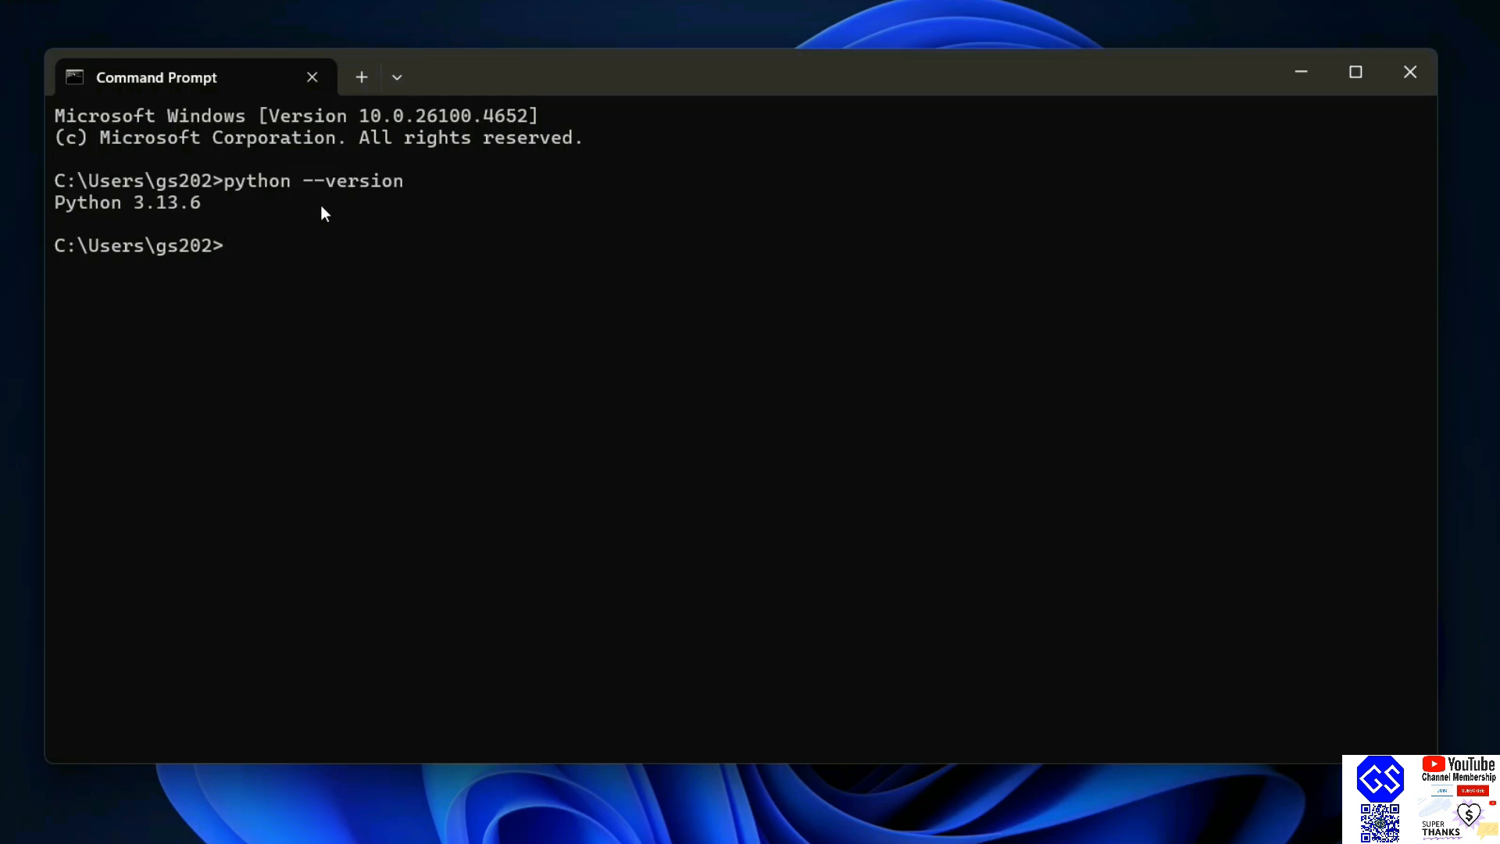
mouse_move(256, 230)
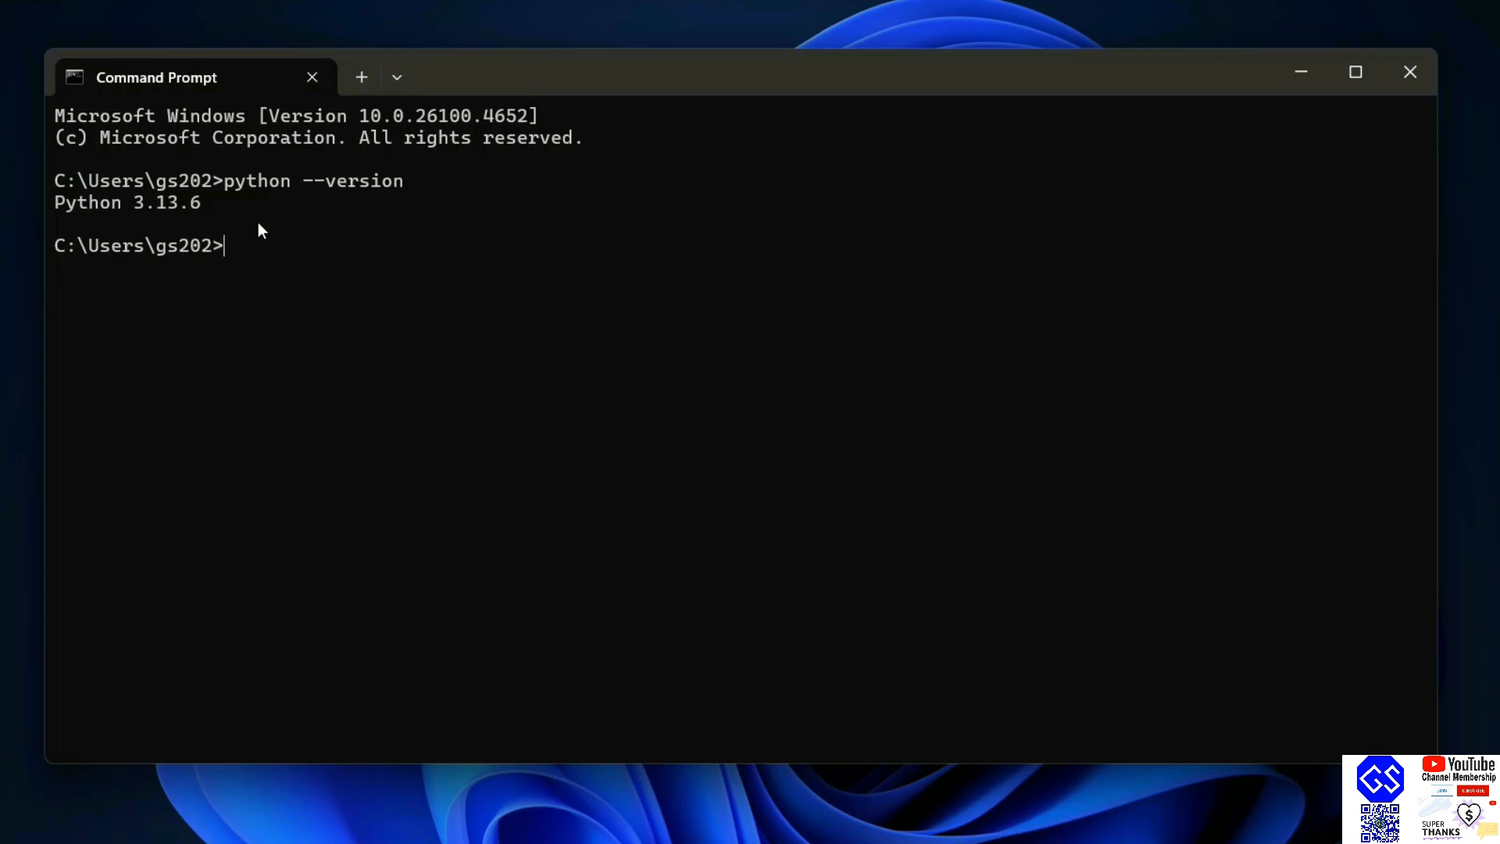
Run pip index versions pip, listing versions with 25.2 installed and latest
text(pip)
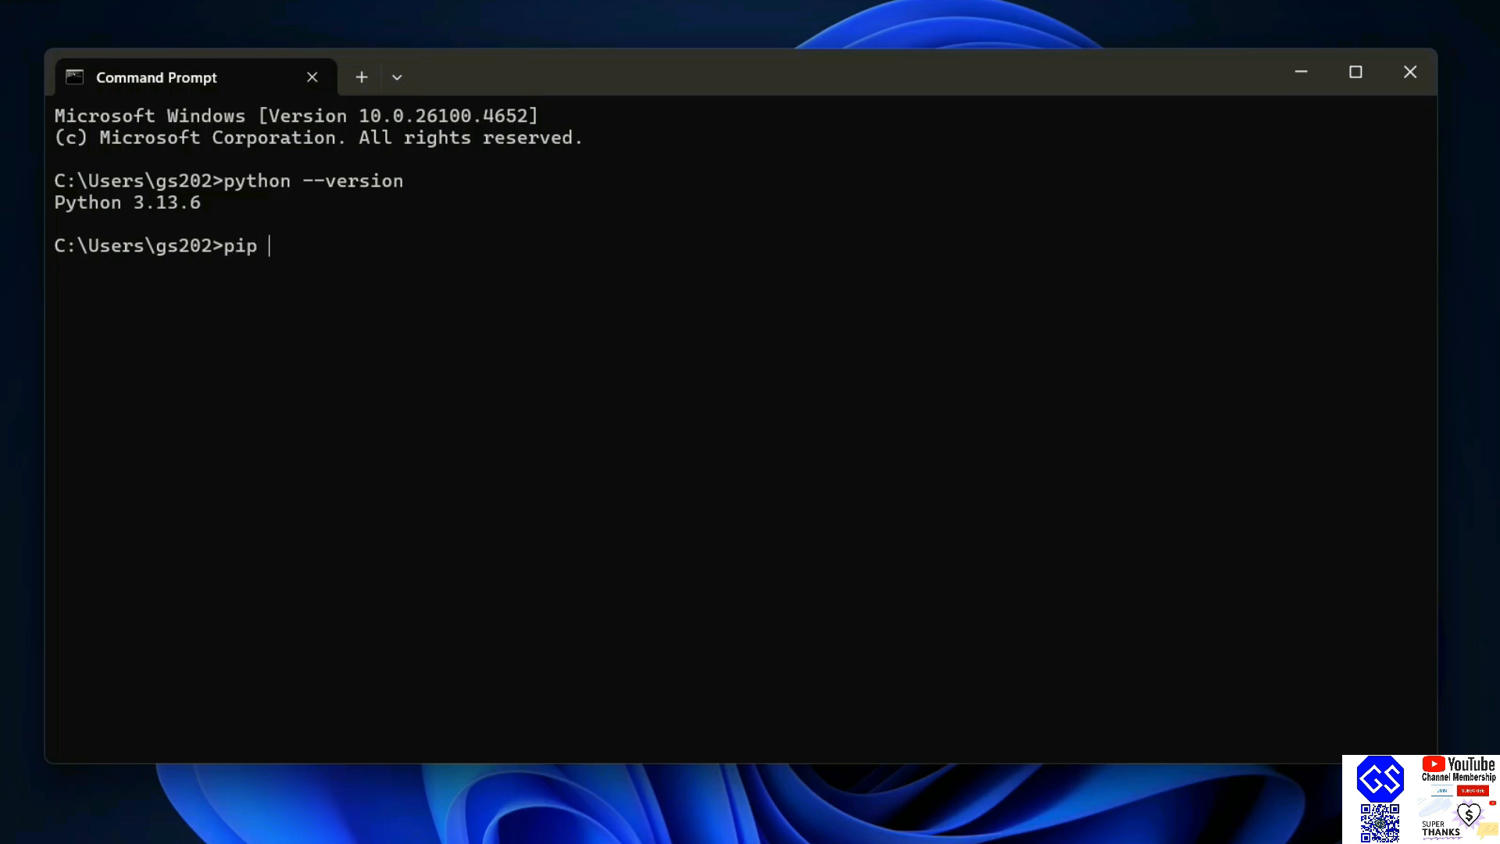
text(index)
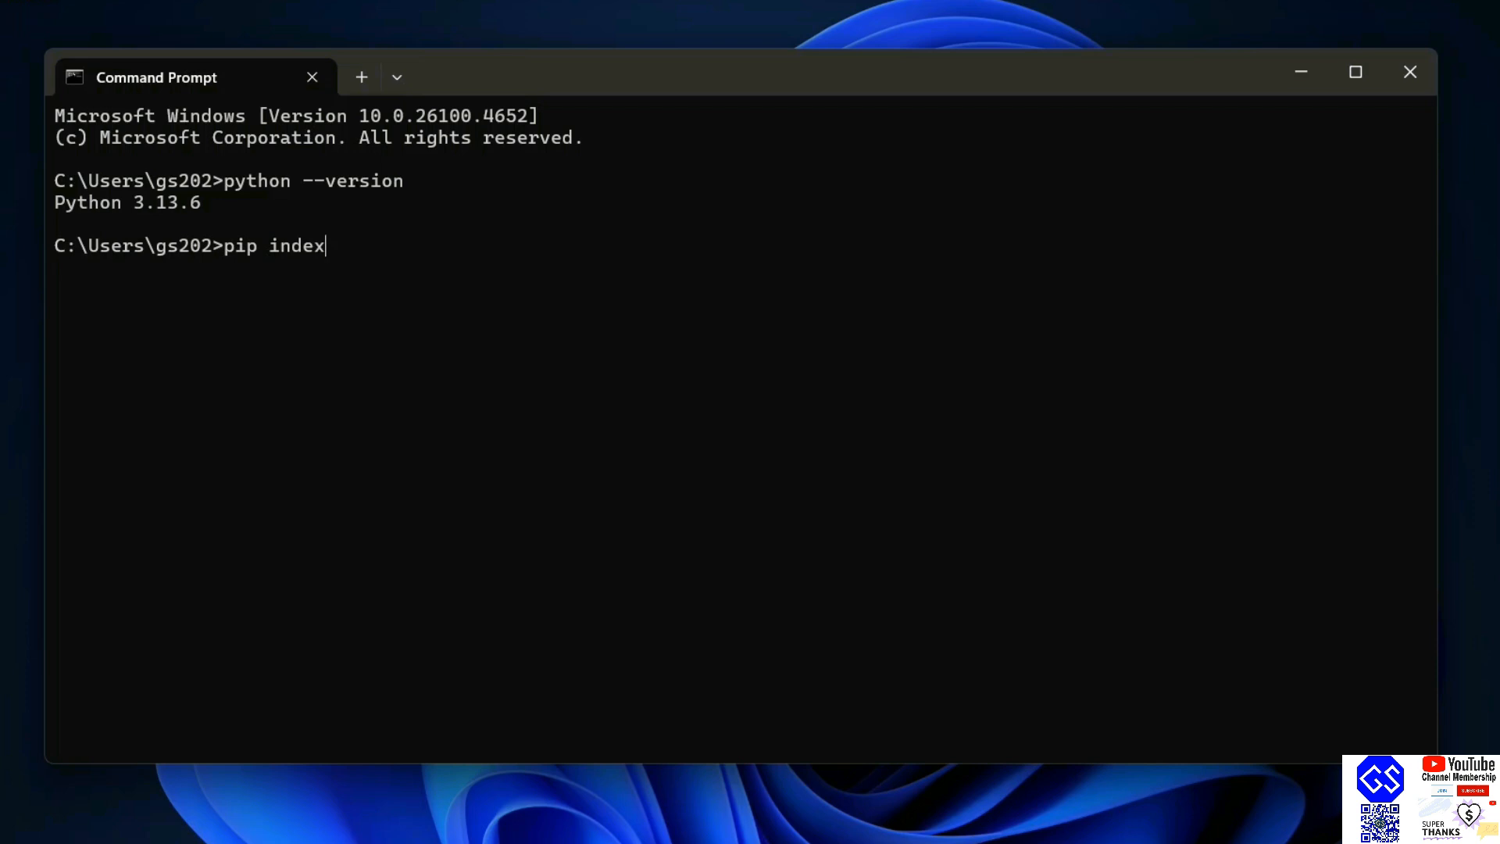
text(vers)
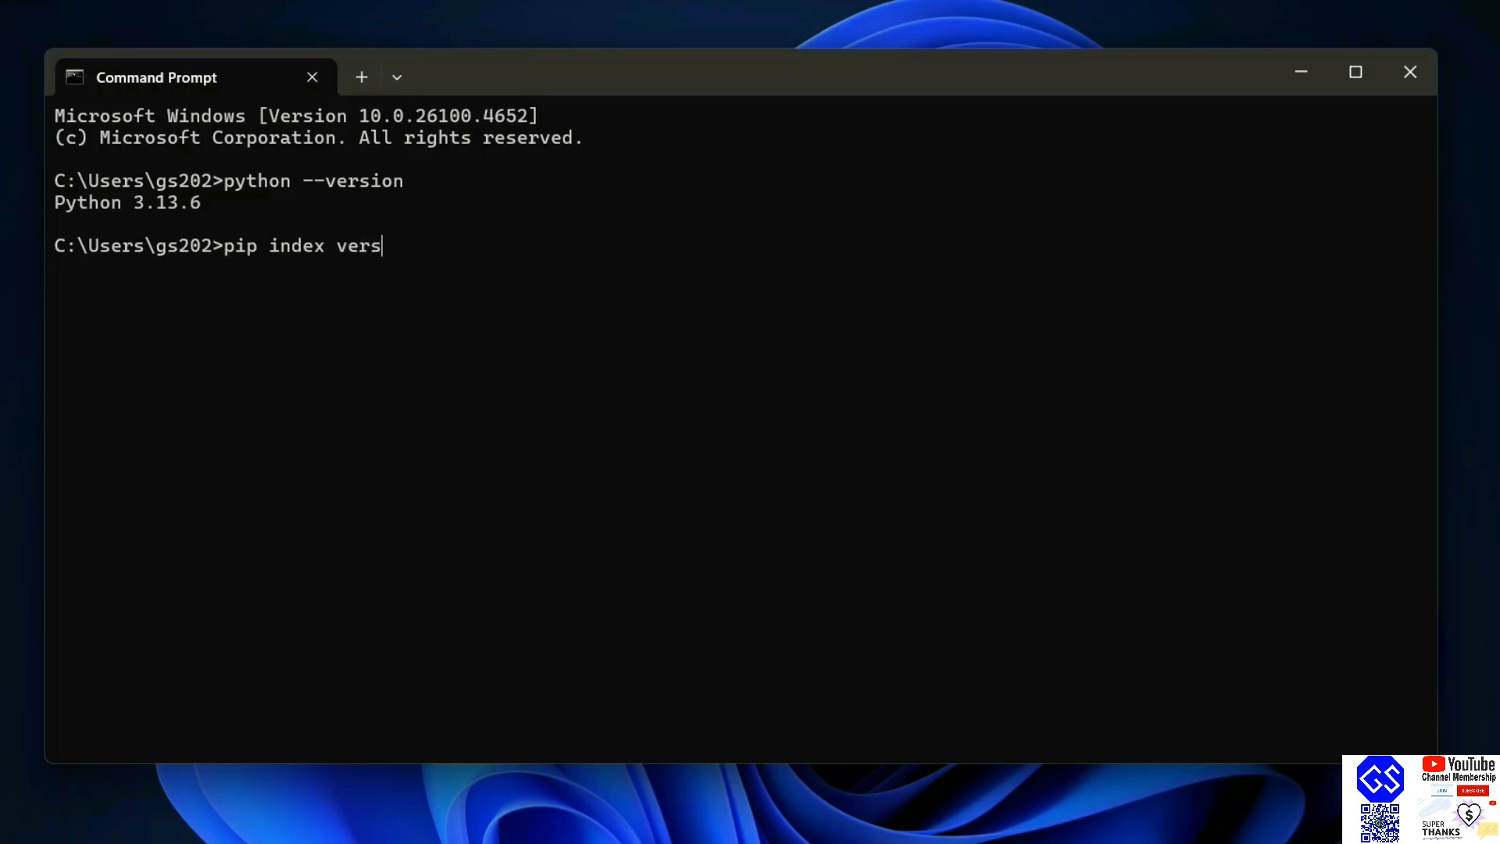
text(ions pip)
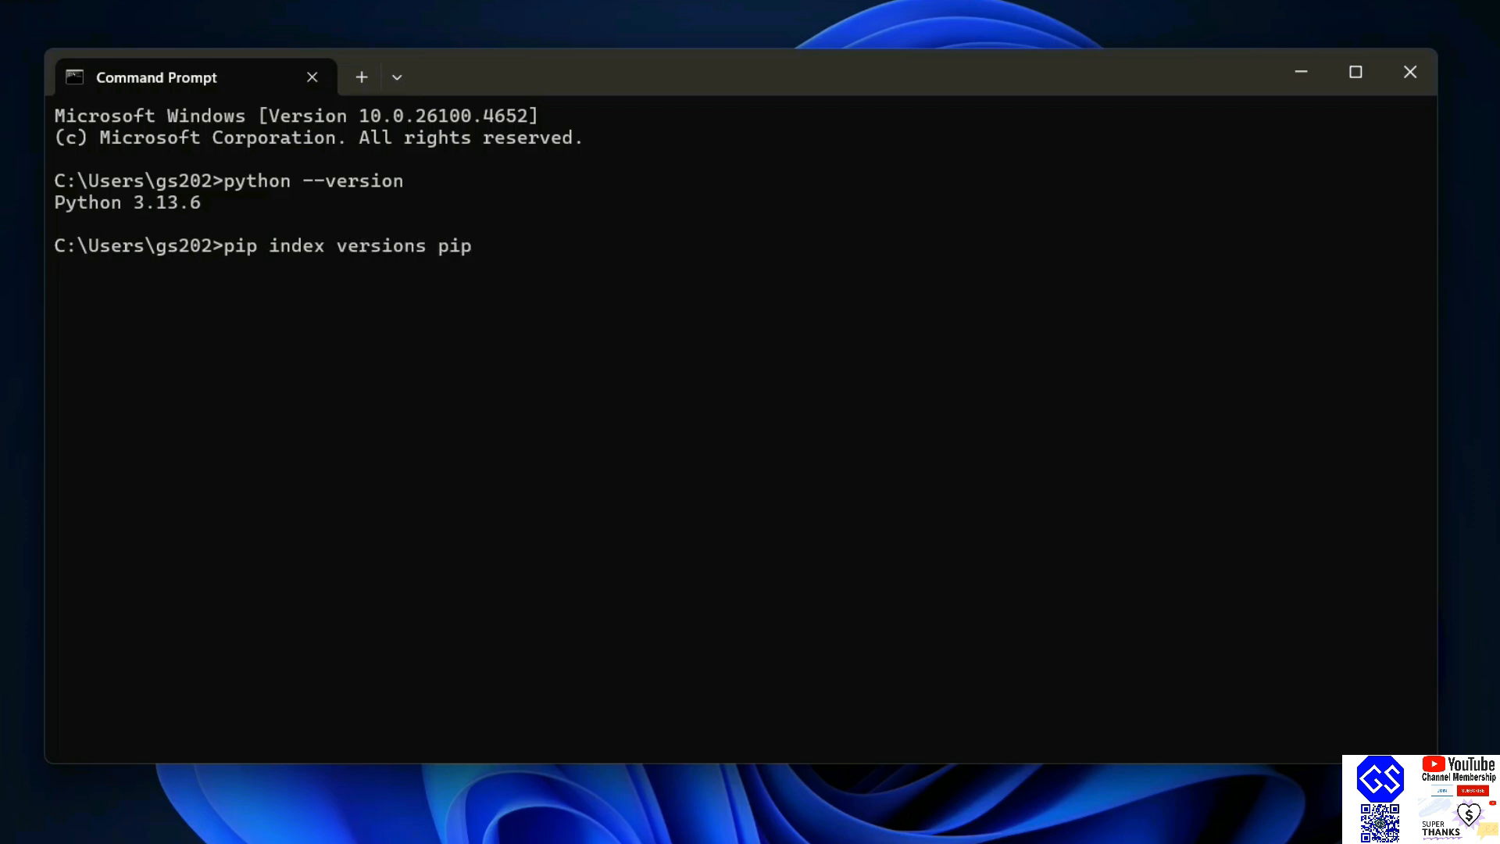
key(Return)
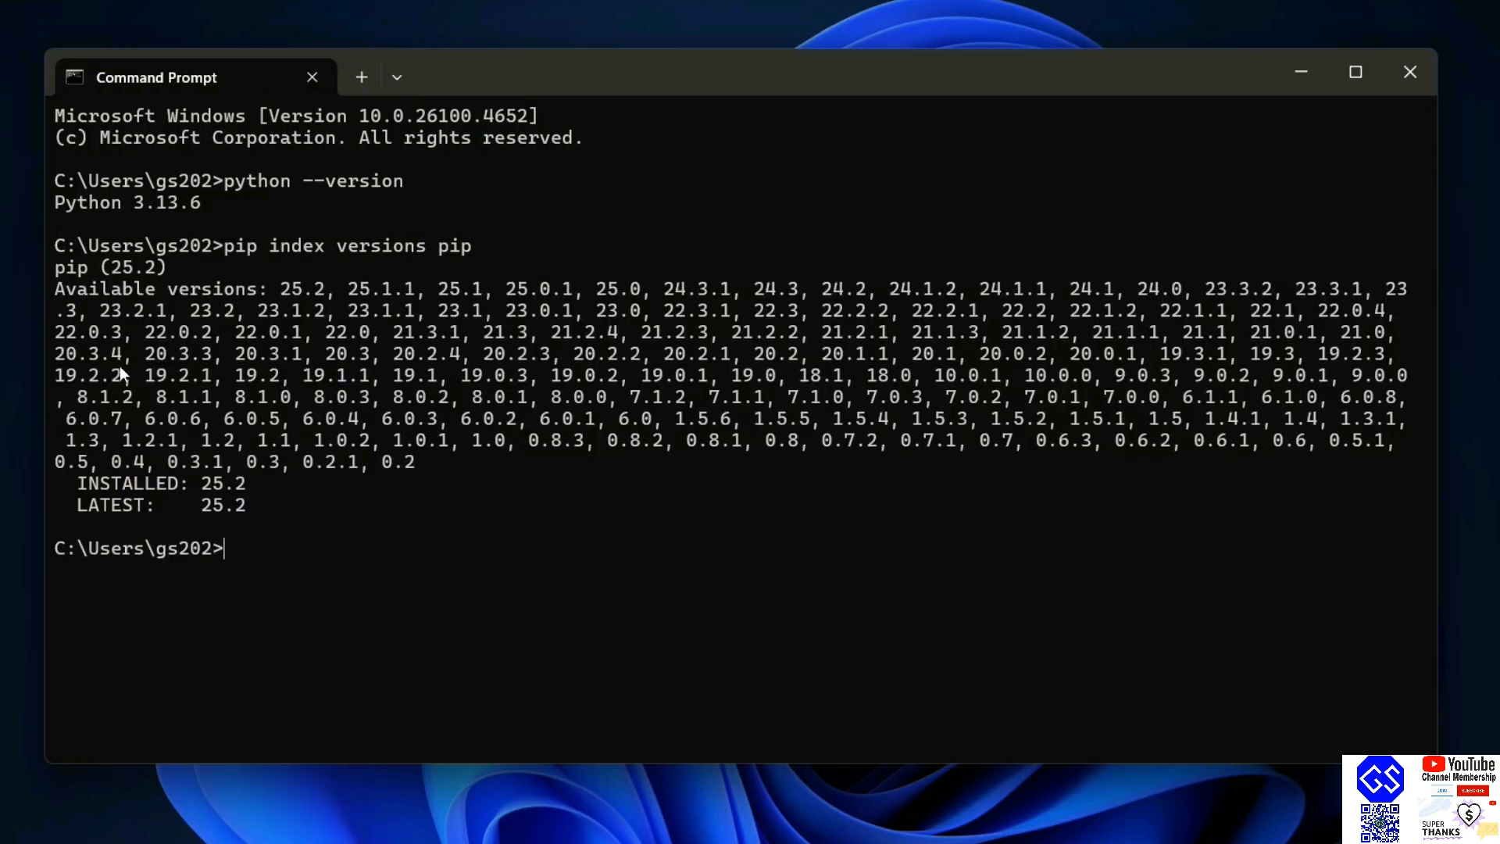
mouse_move(90, 489)
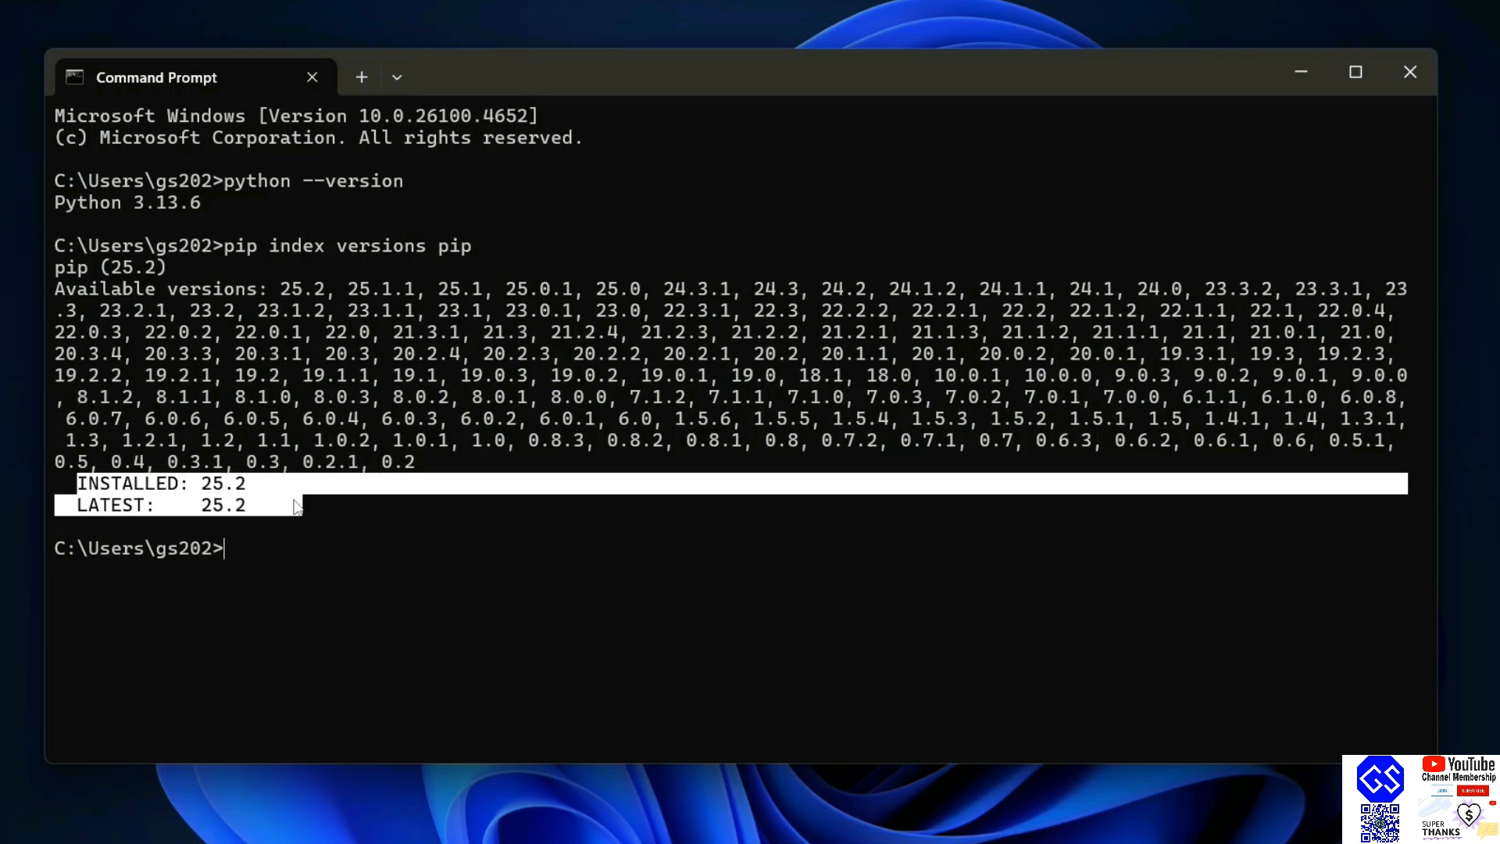
mouse_move(184, 522)
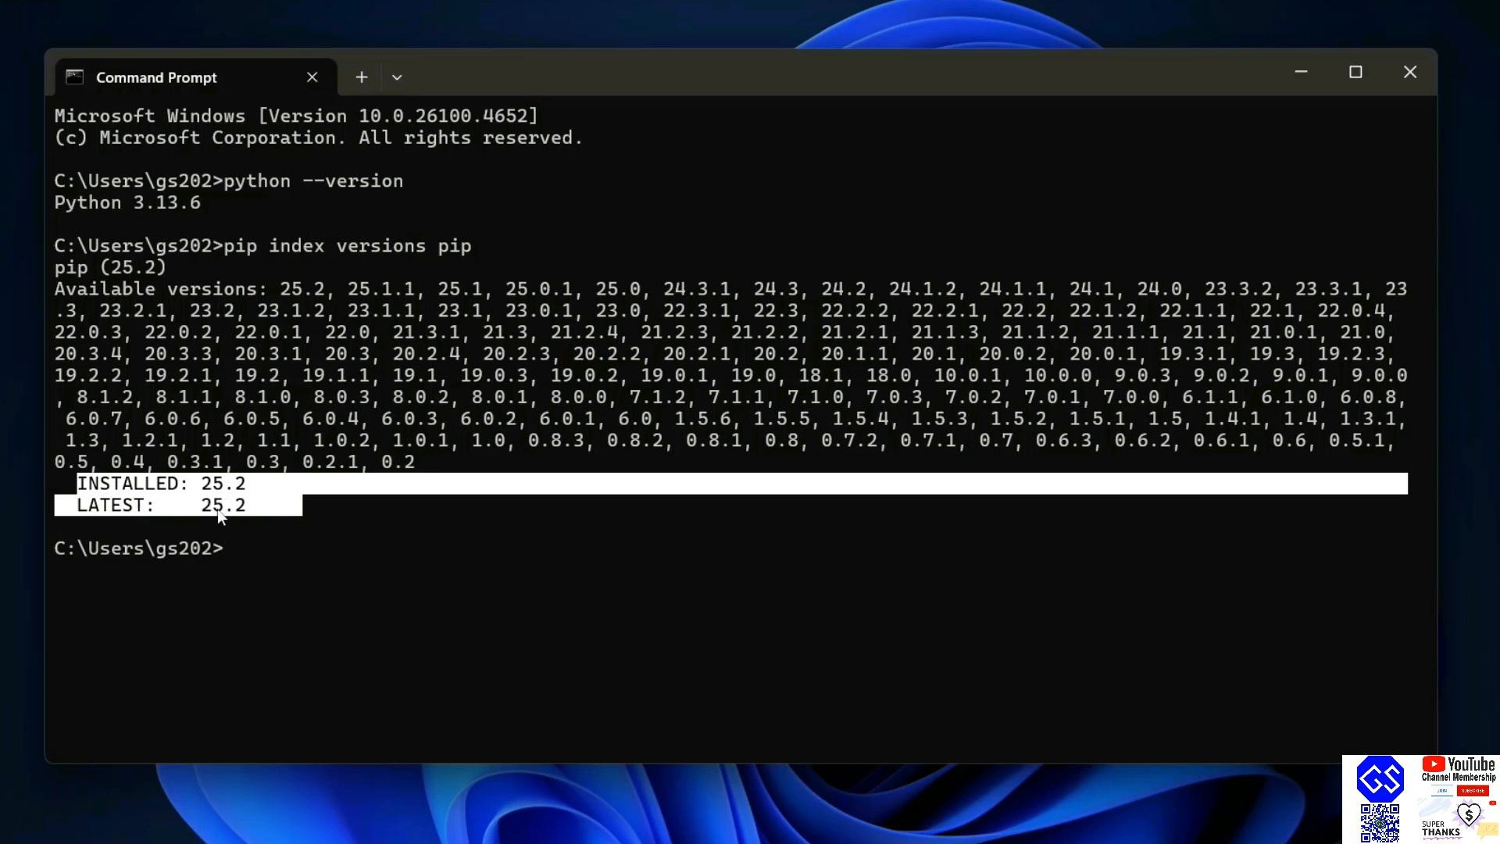
mouse_move(292, 517)
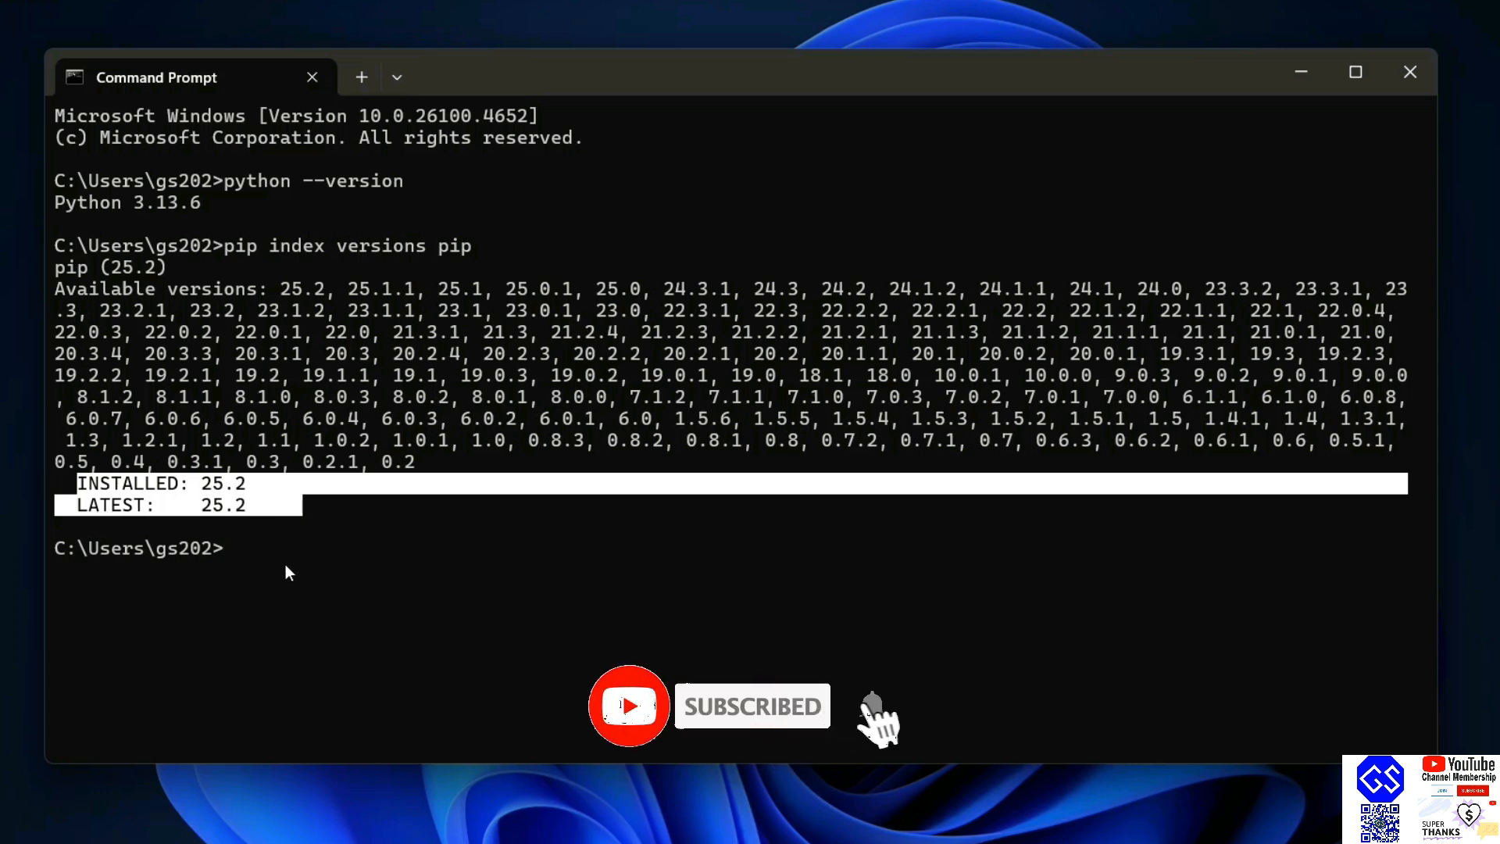
Run python.exe -m pip install --upgrade pip; pip 25.2 already satisfied
text(pyt)
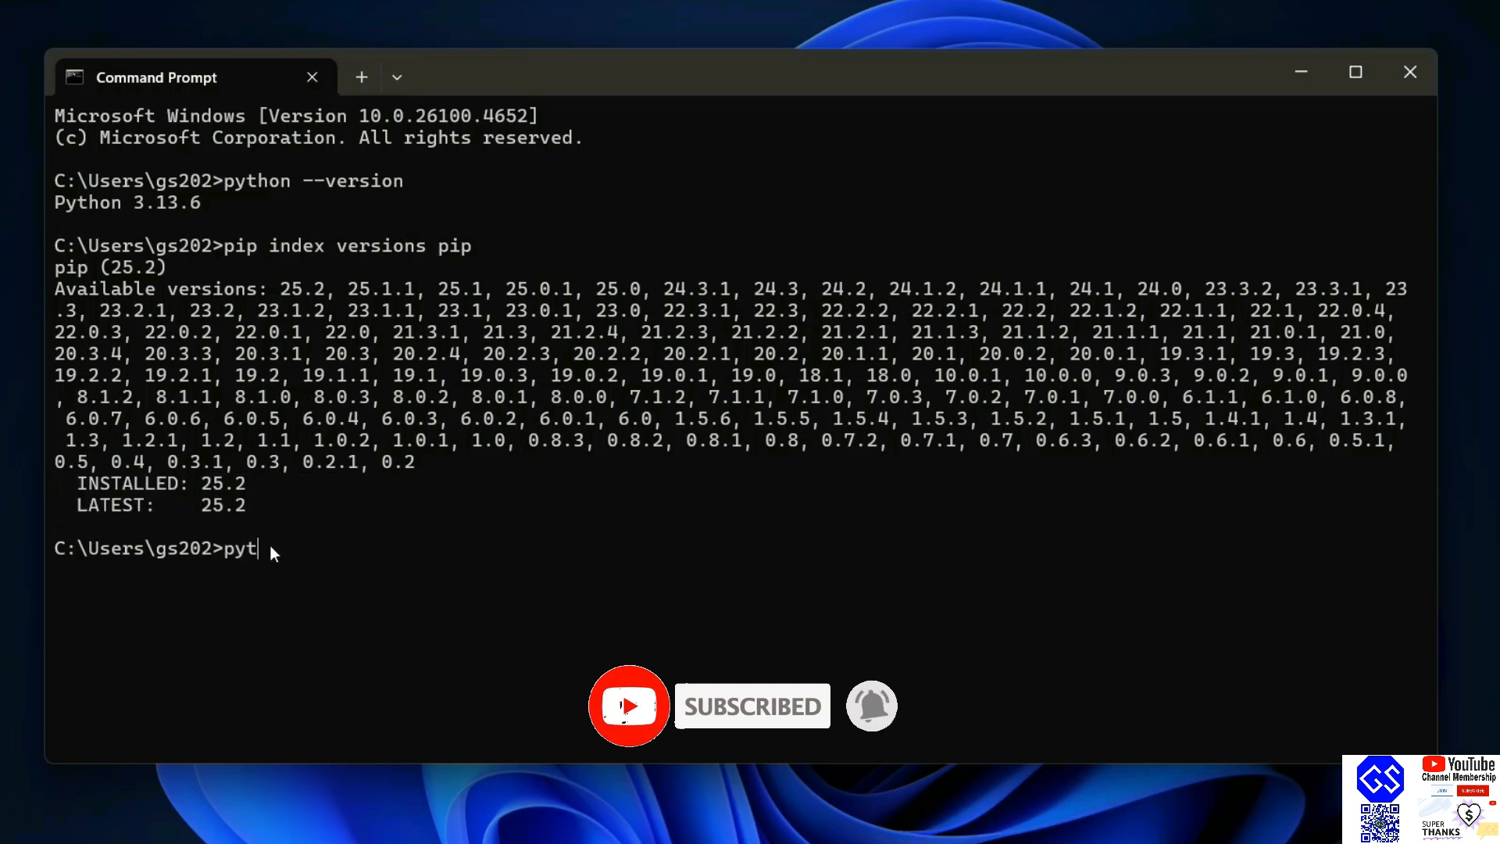
text(hon.ex)
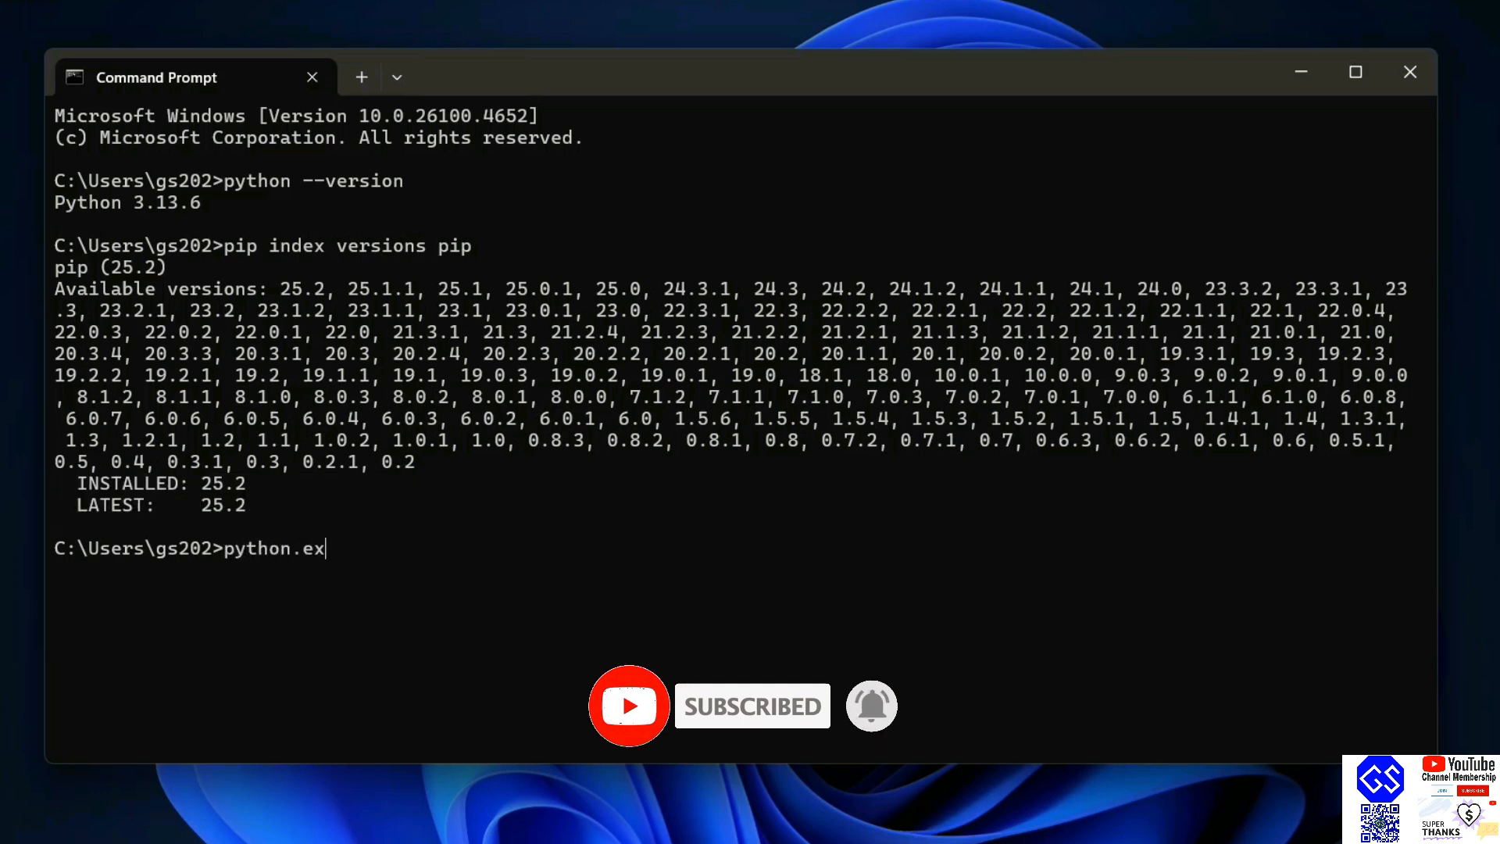
text(e -m pip)
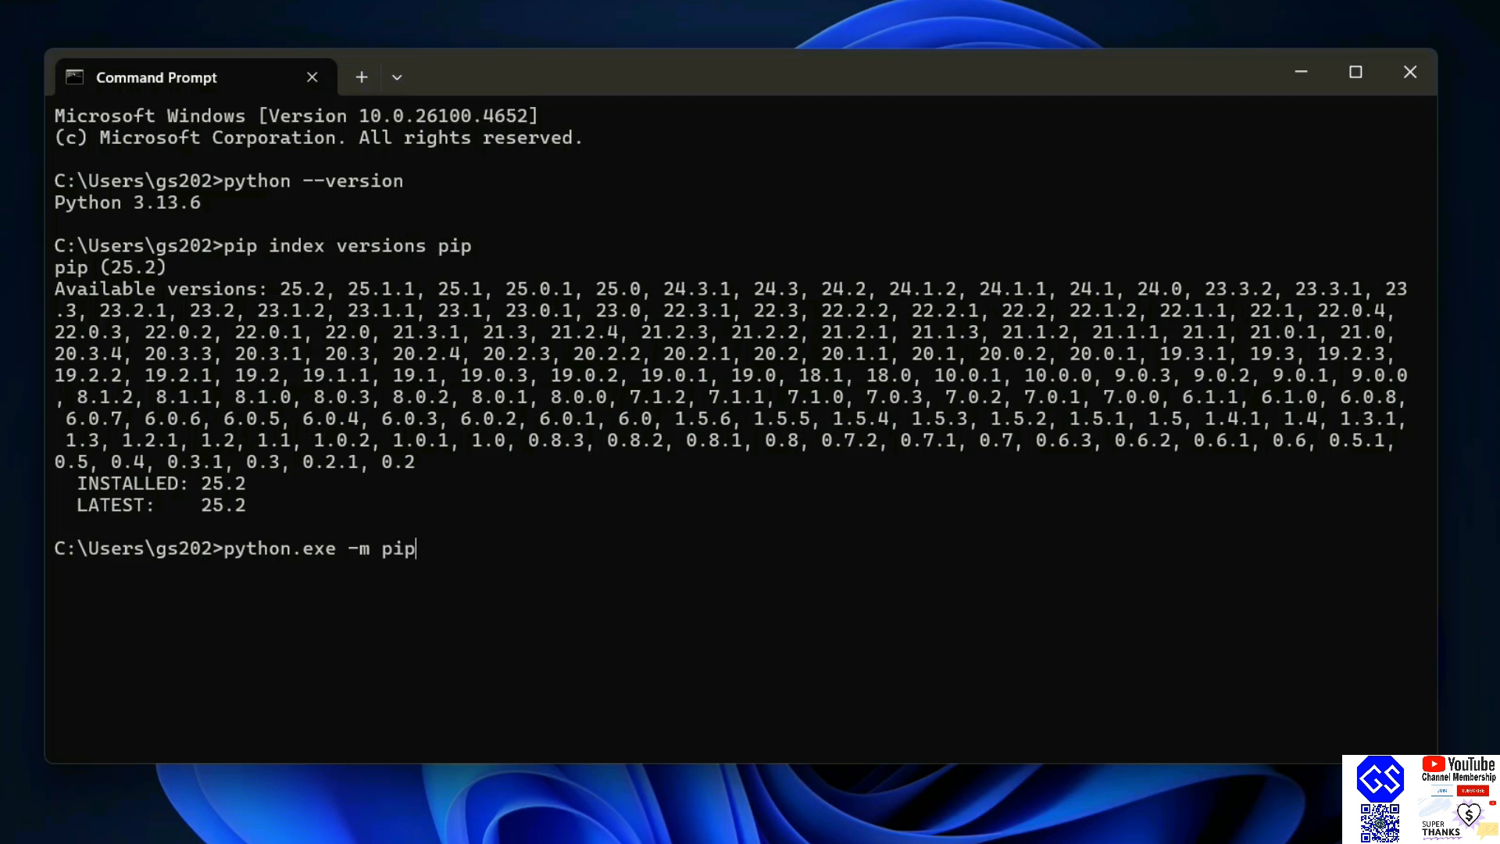
text(install --)
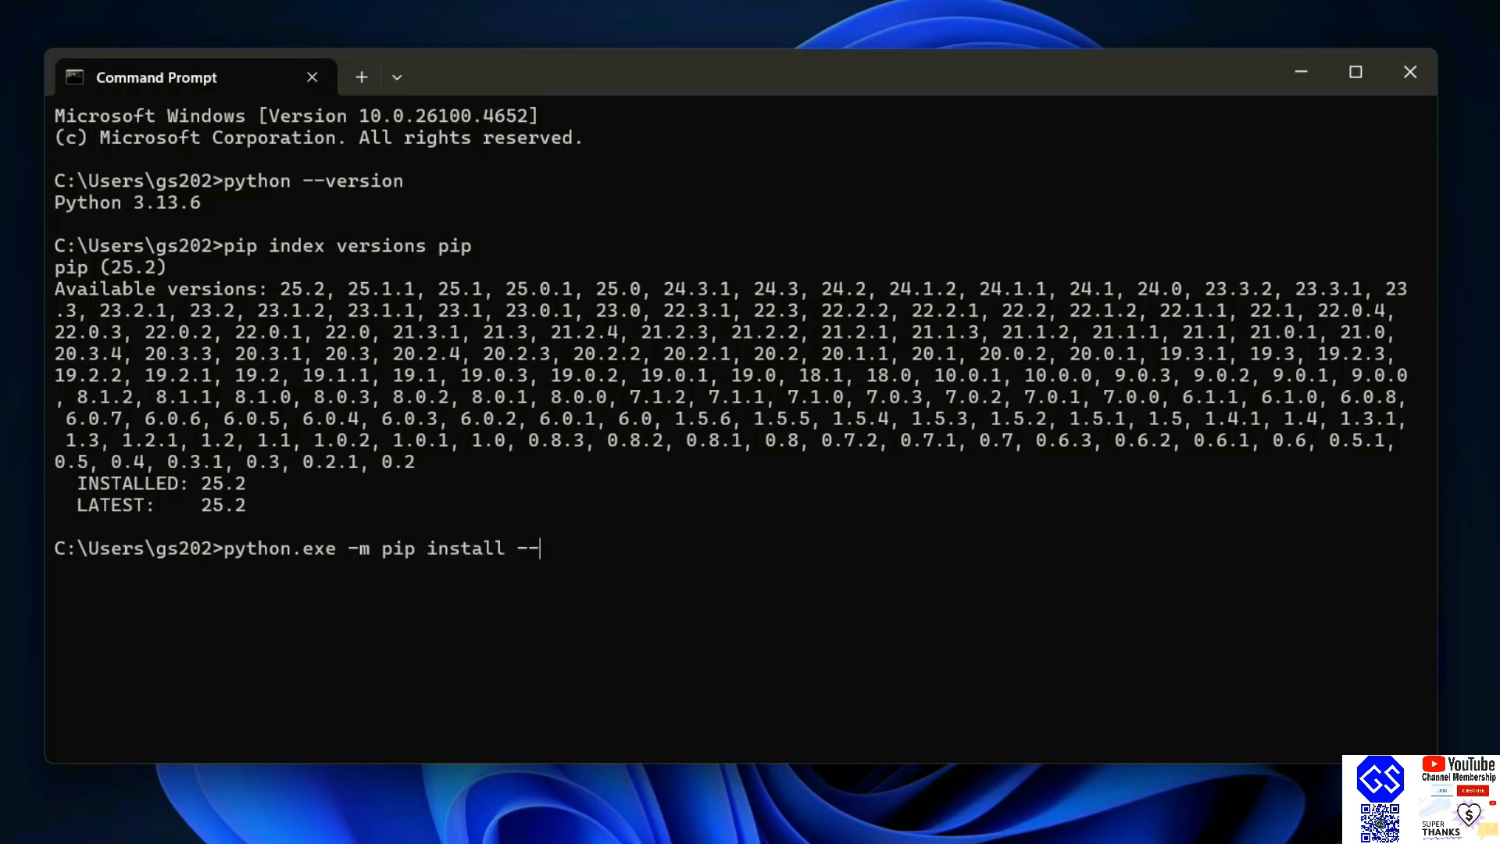
text(upgrade pip)
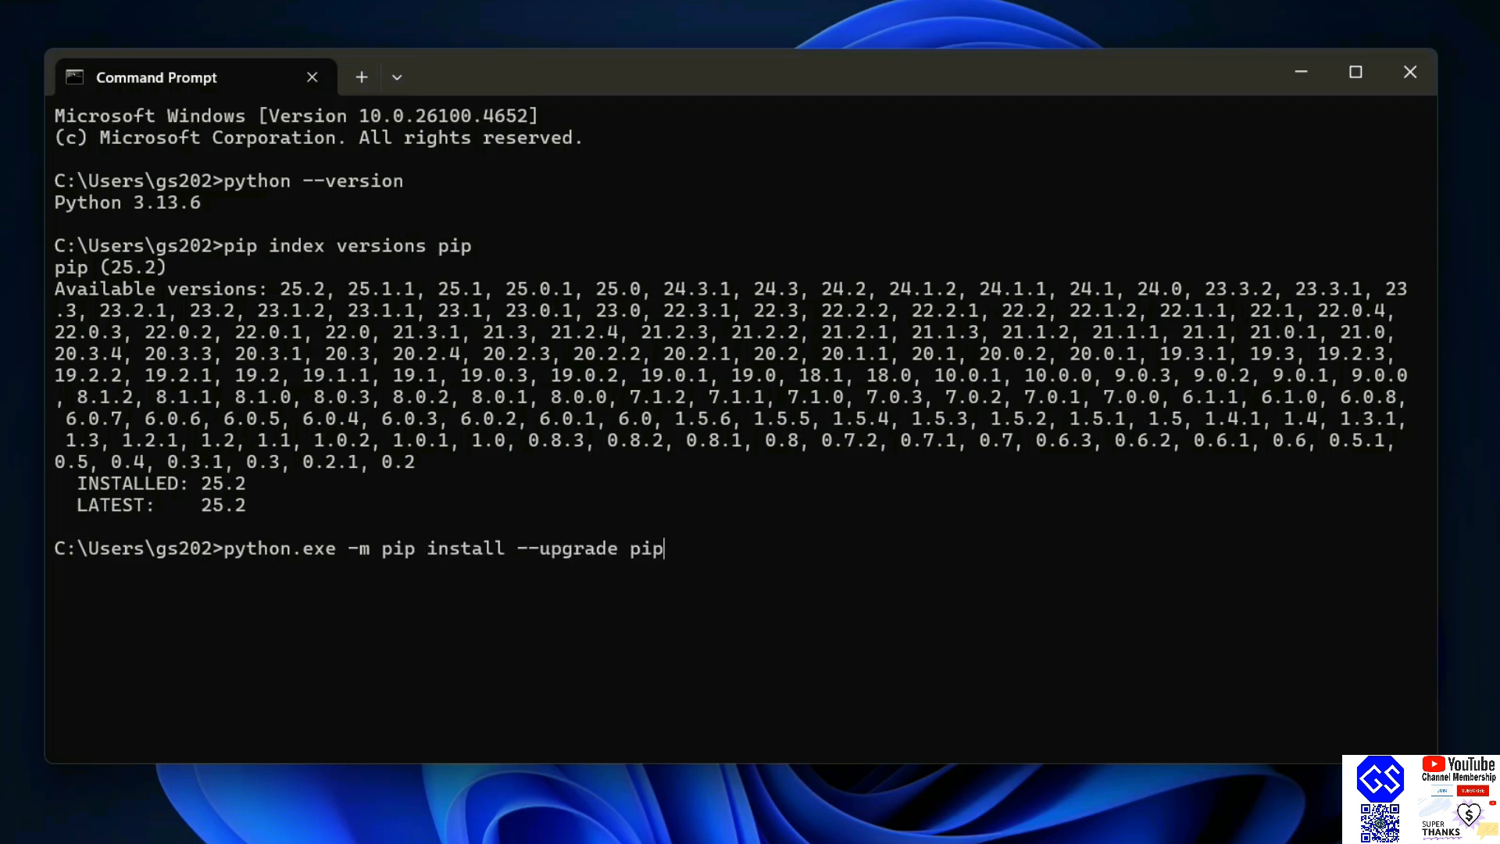
key(Return)
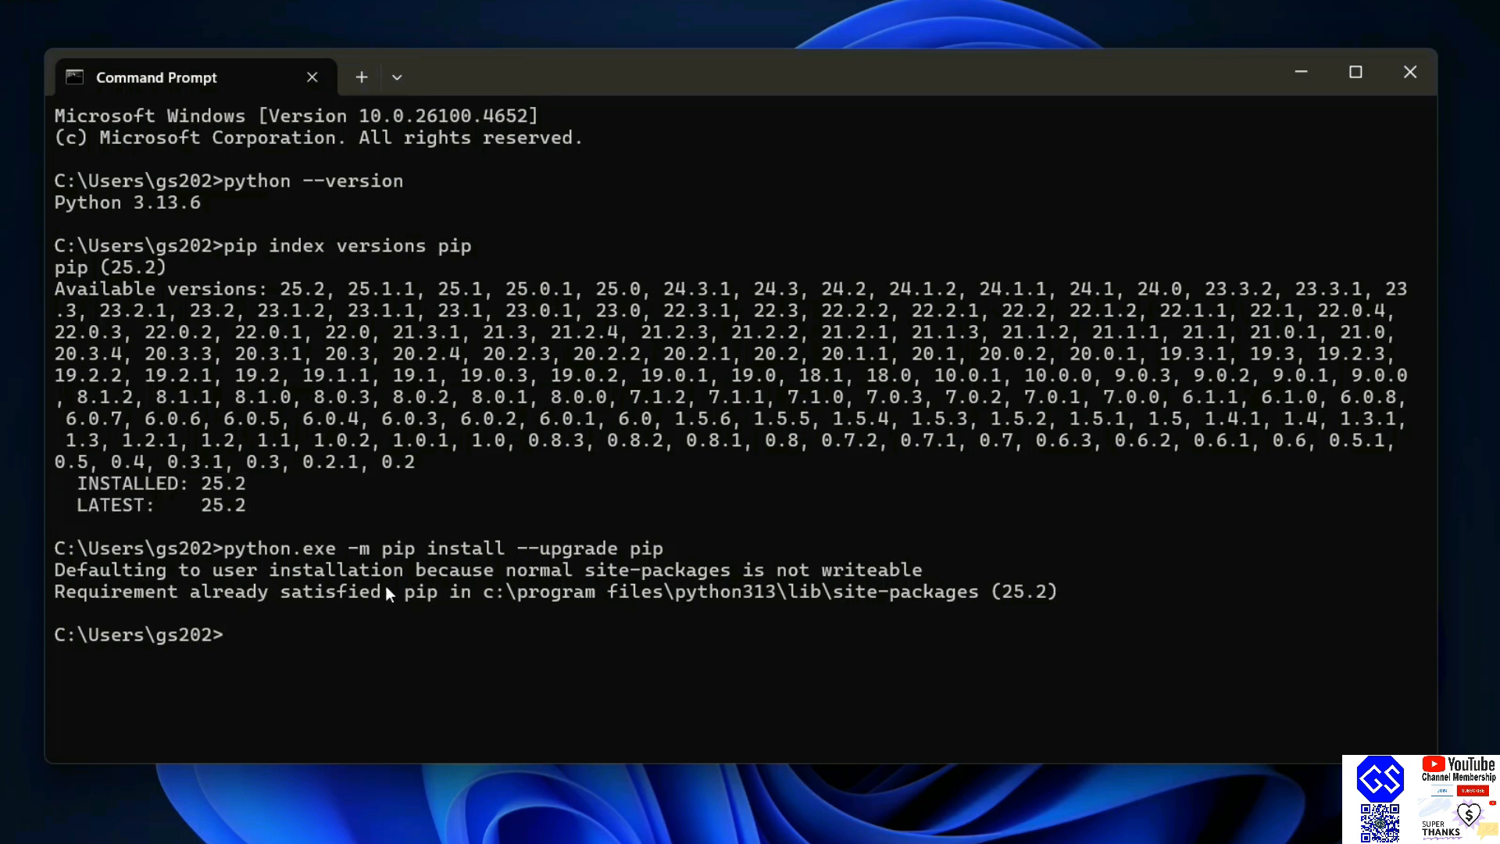
mouse_move(191, 667)
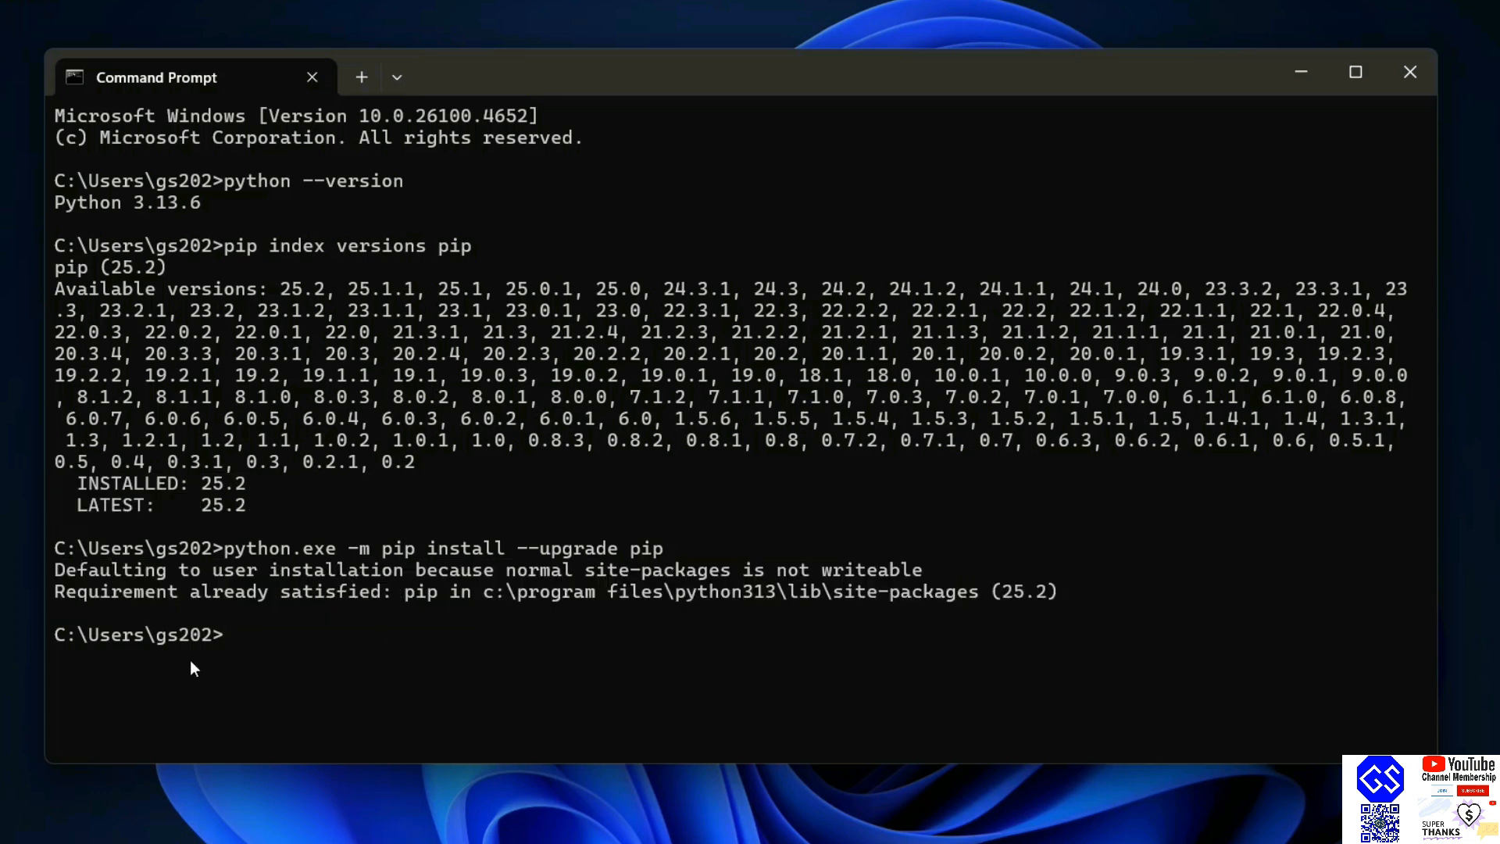
mouse_move(316, 519)
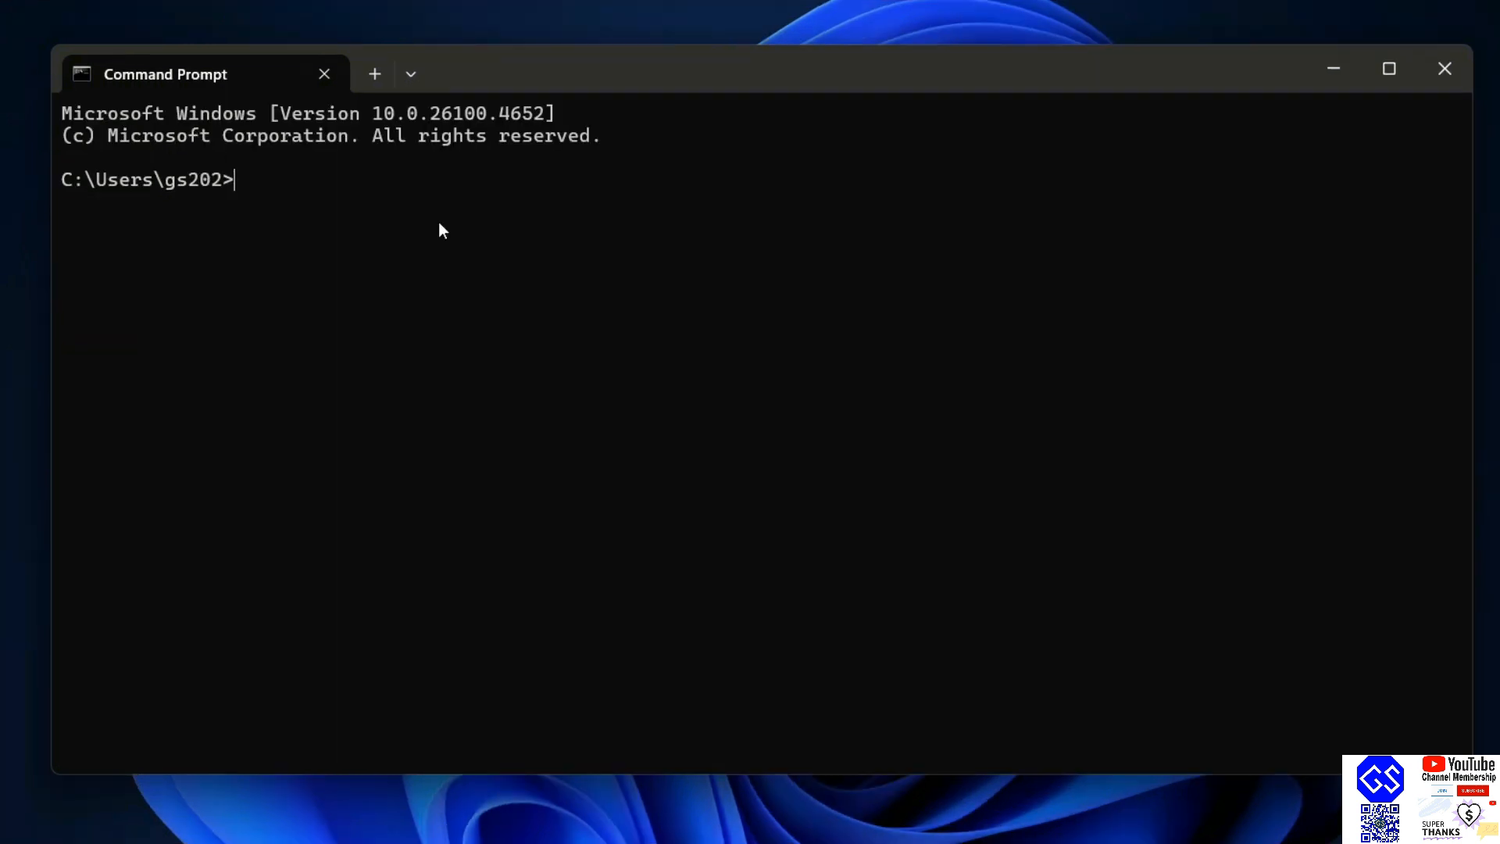
Run python -m pip install pandas, which installs pandas with numpy
text(python)
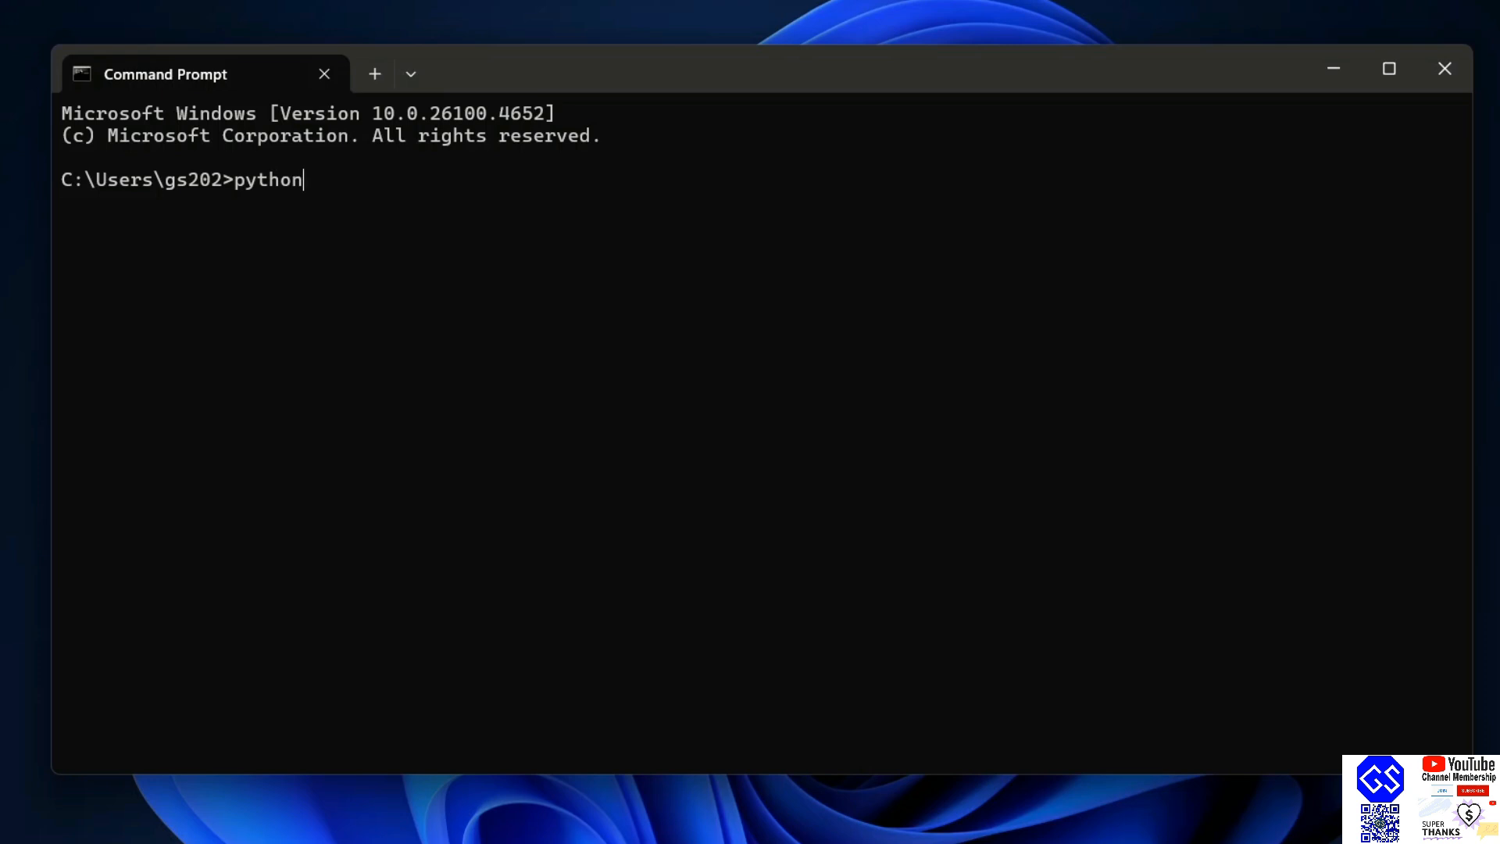
text(-m)
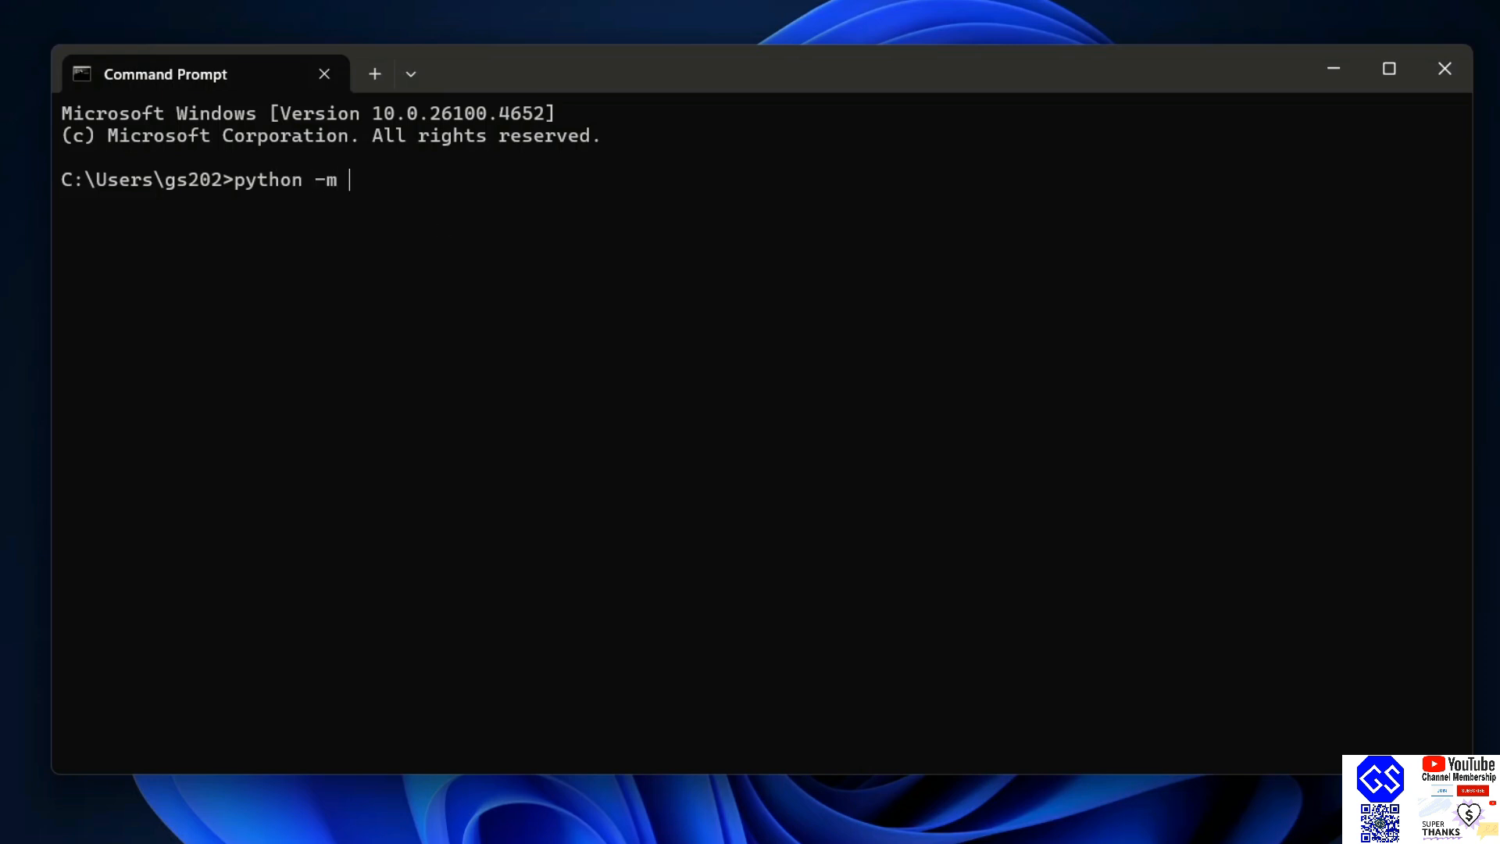
text(pip insta)
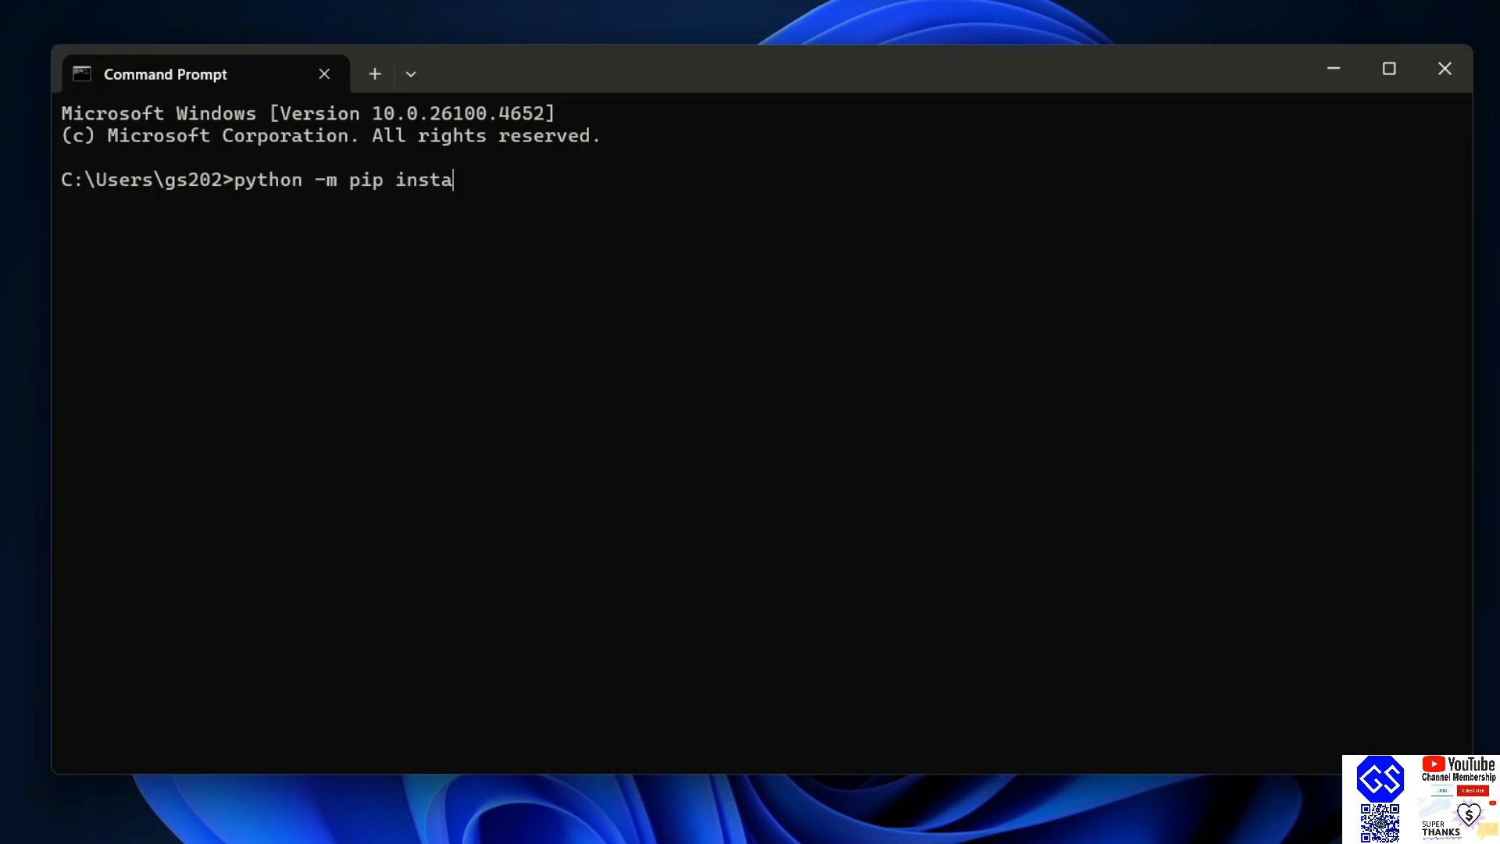
text(ll panda)
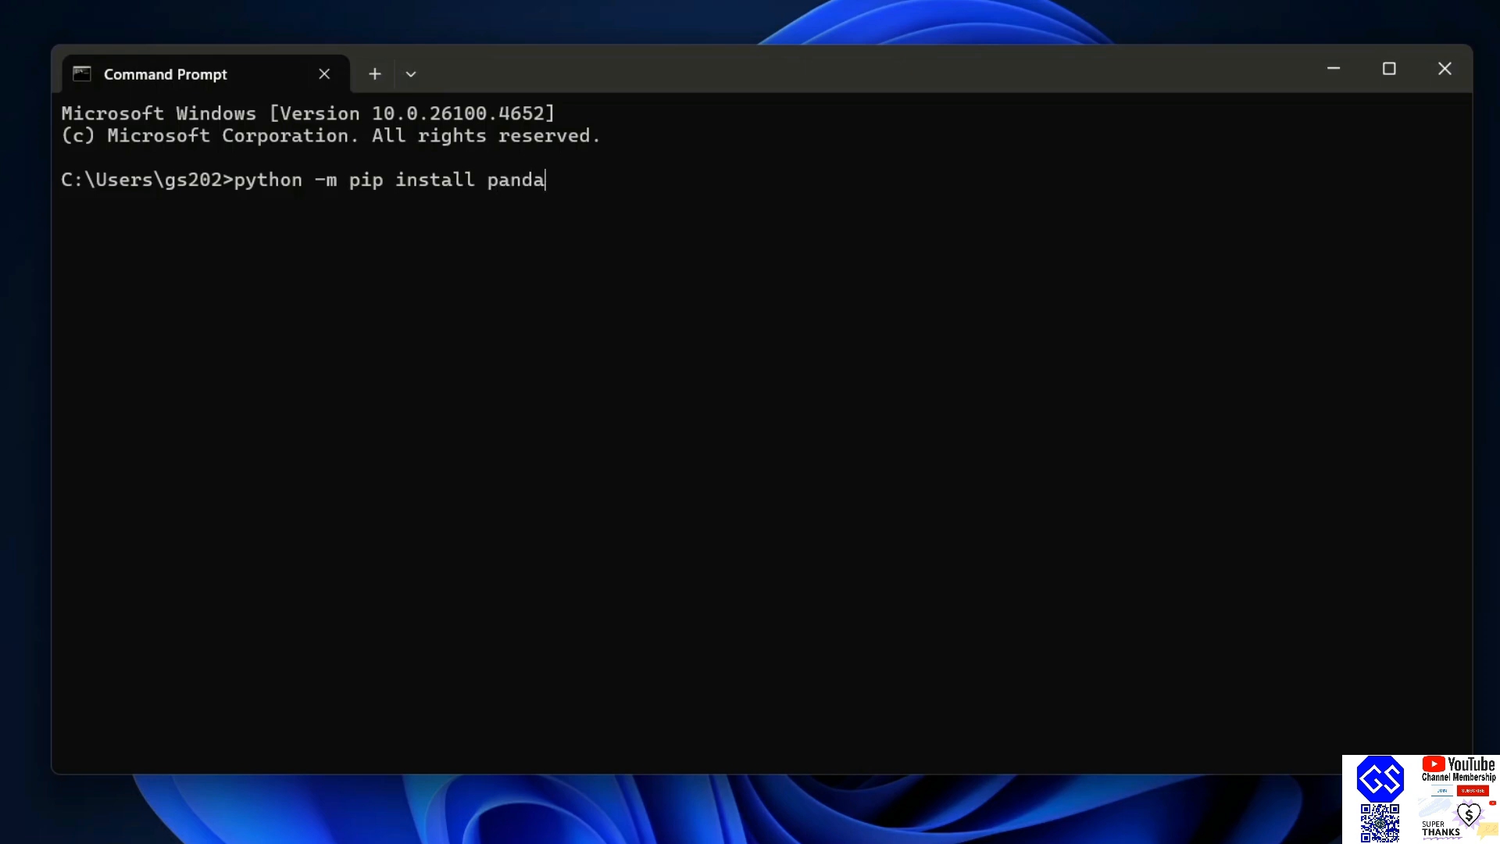
key(Return)
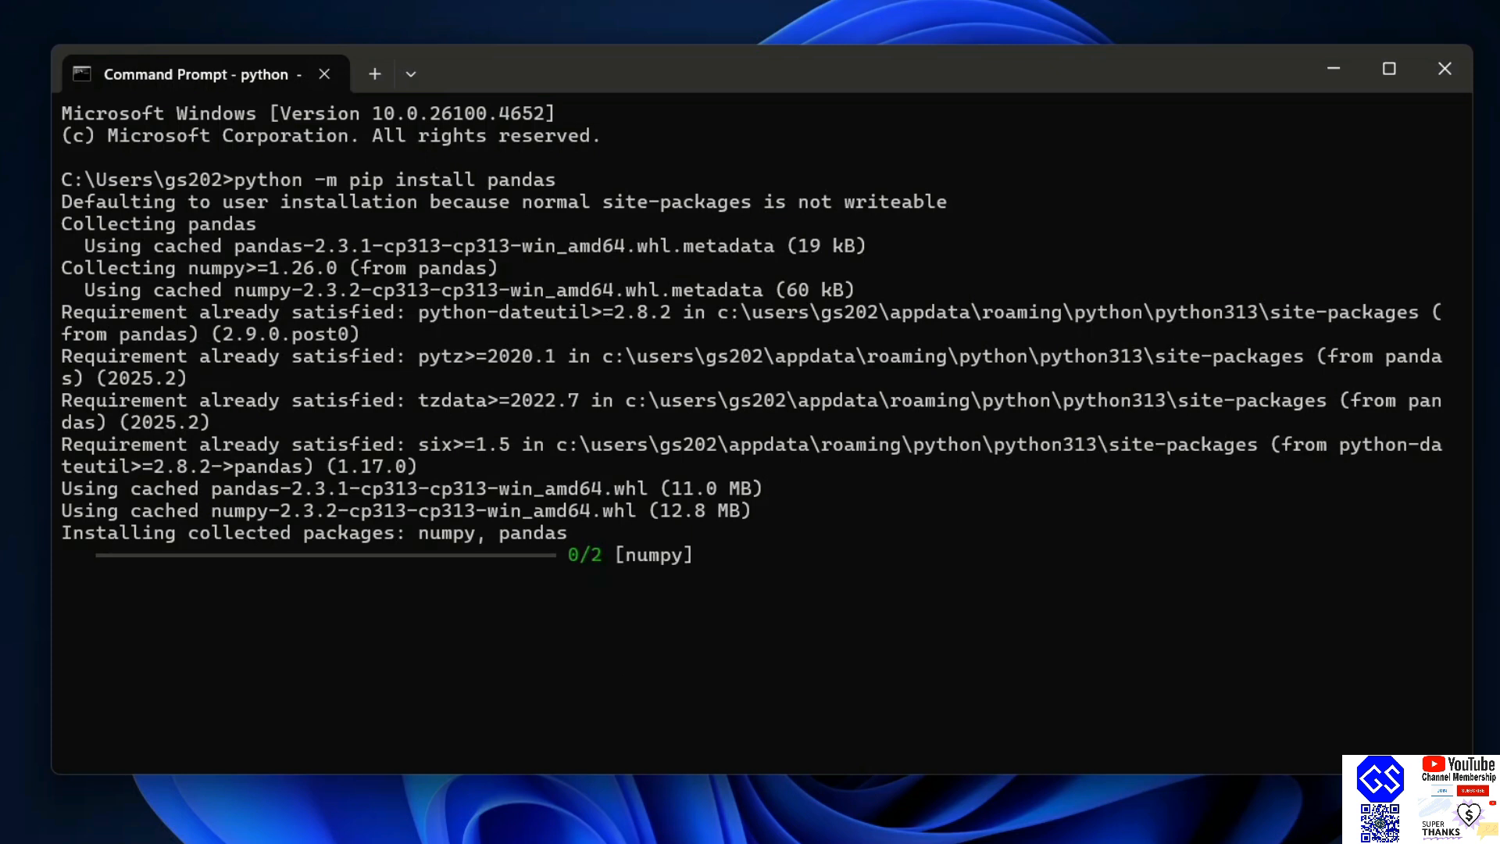
mouse_move(361, 504)
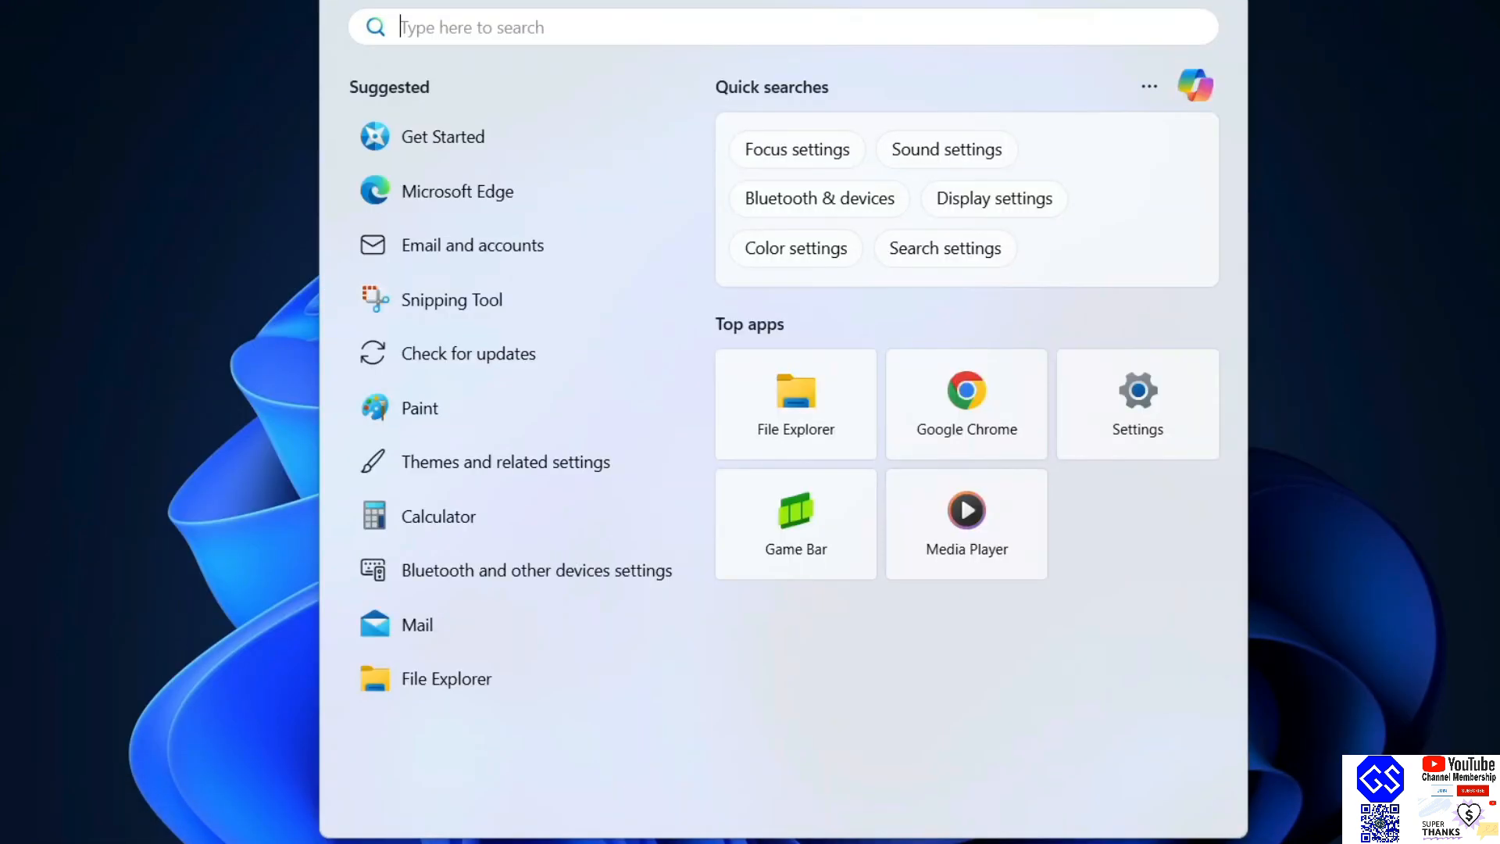
Launch IDLE Shell from Windows search
text(idle)
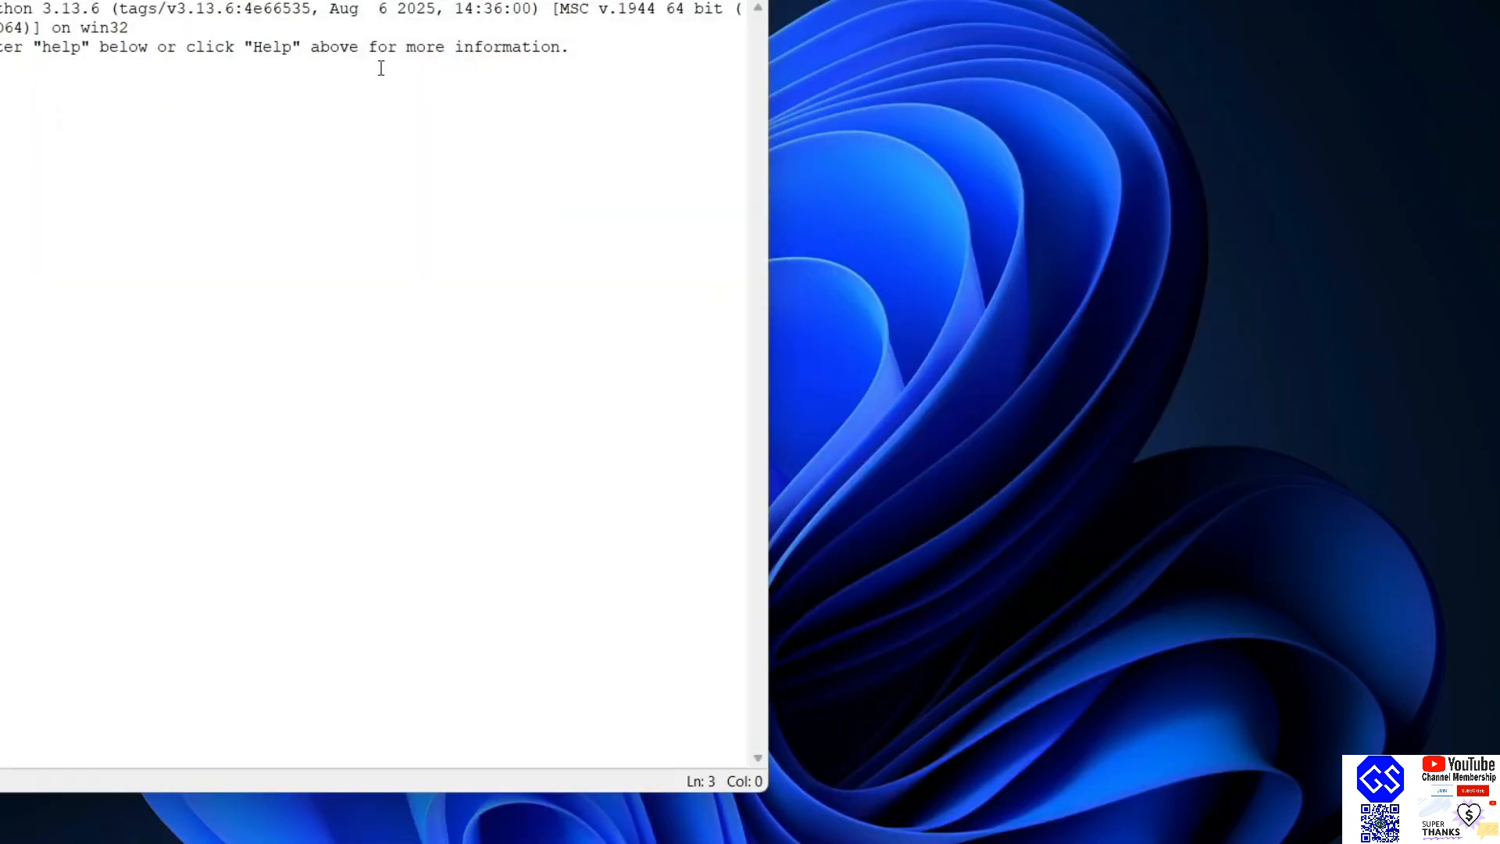
Enter import pandas as pd at the IDLE prompt
text(impor)
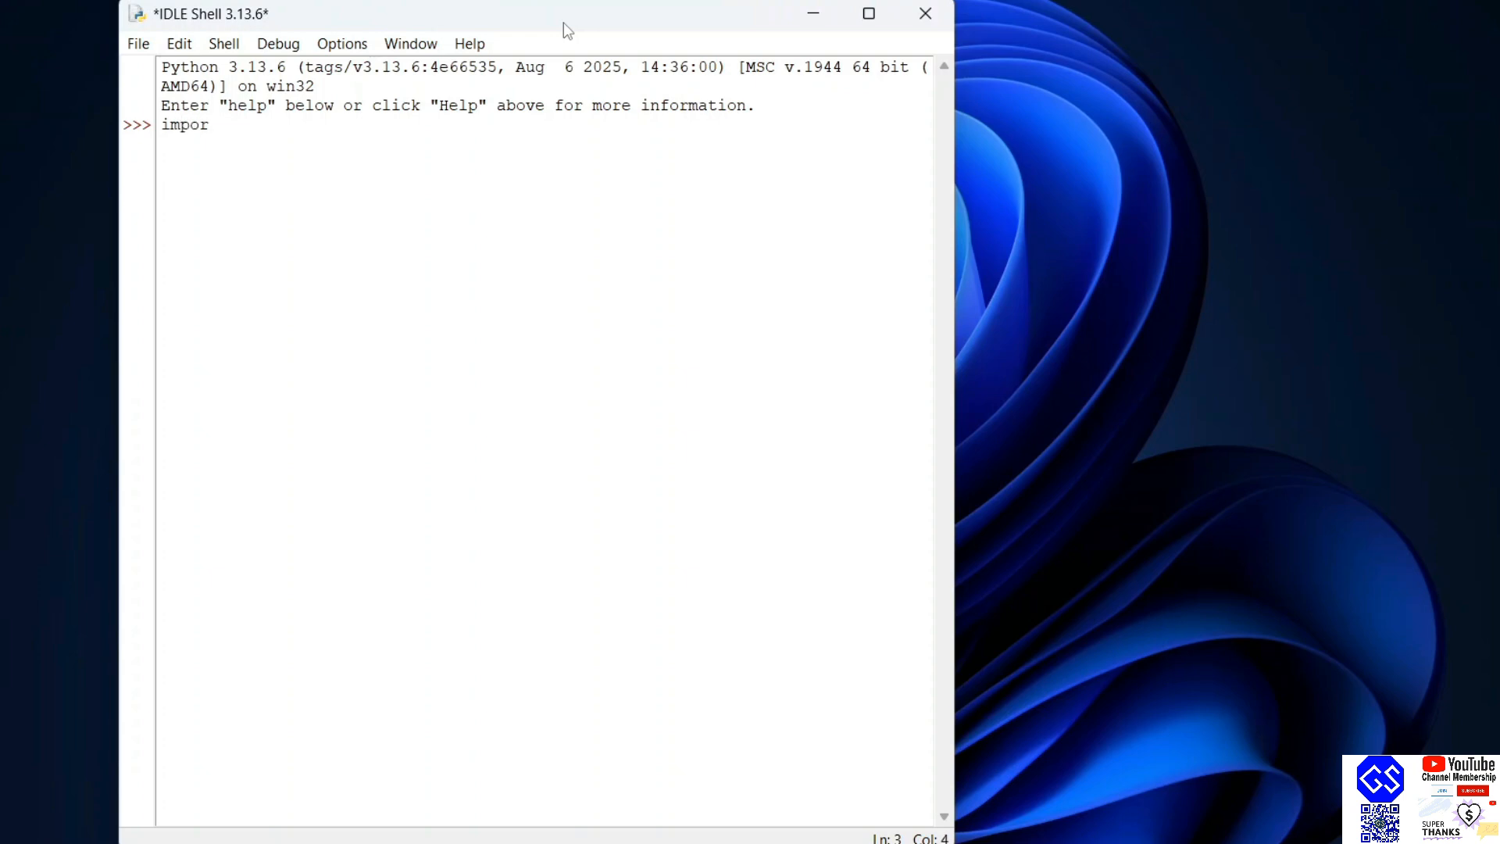
text(t pa)
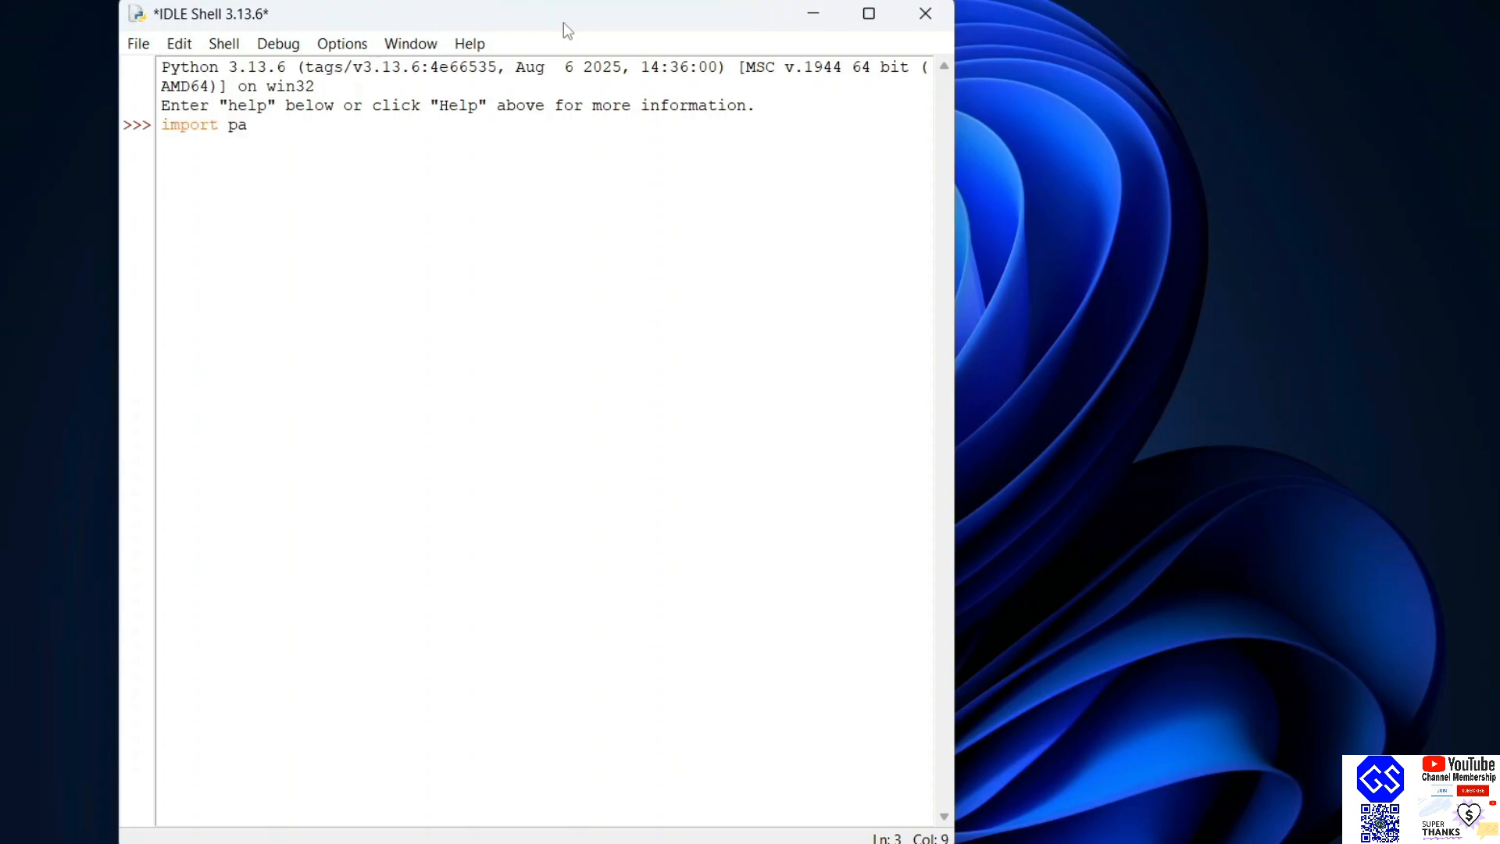
text(ndas as)
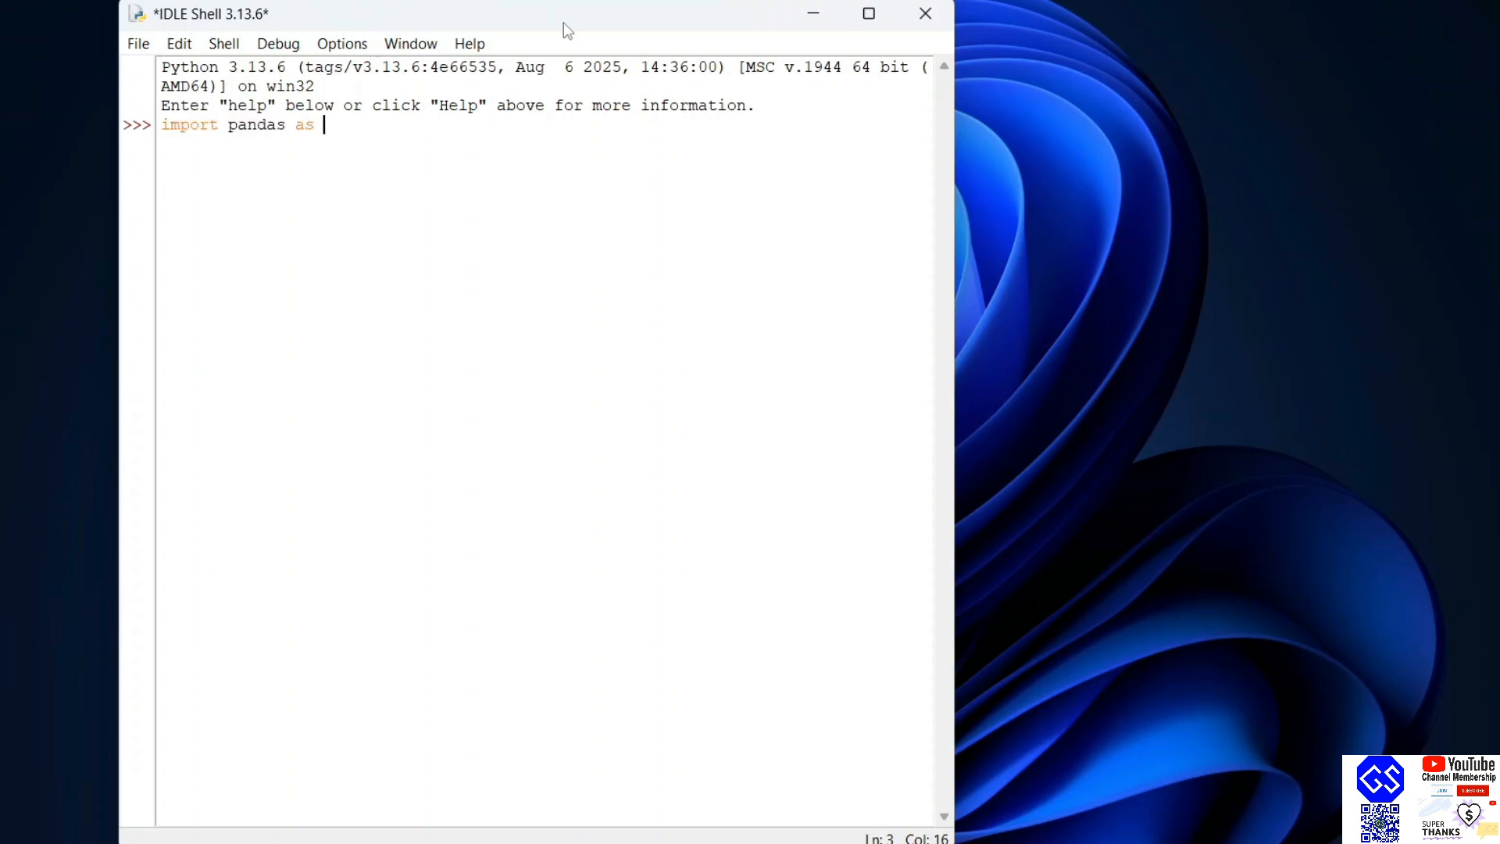
text(pd)
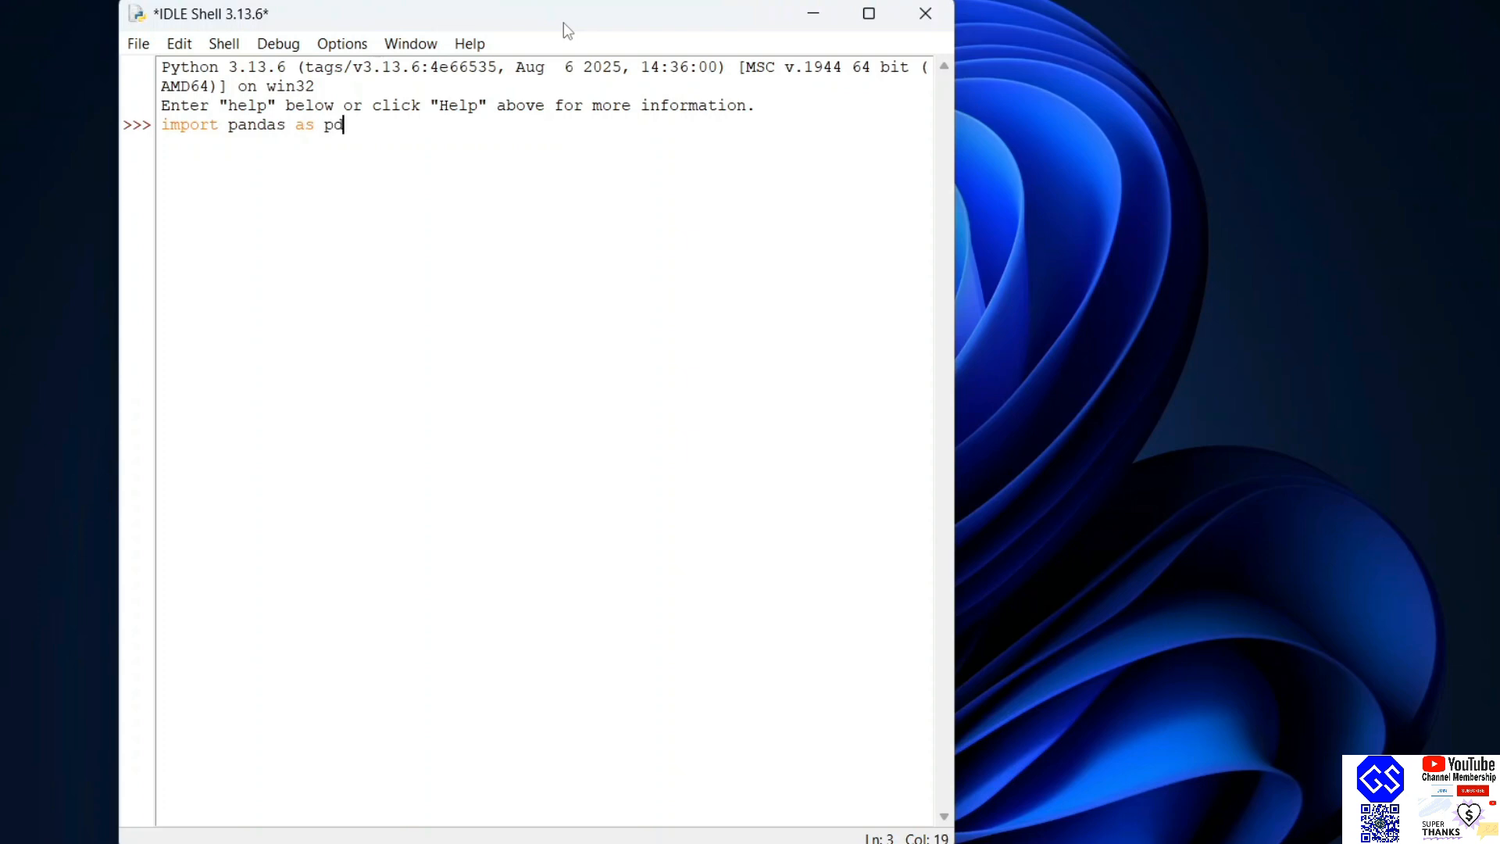
Run print(pd.__version__), which prints 2.3.1
text(prin)
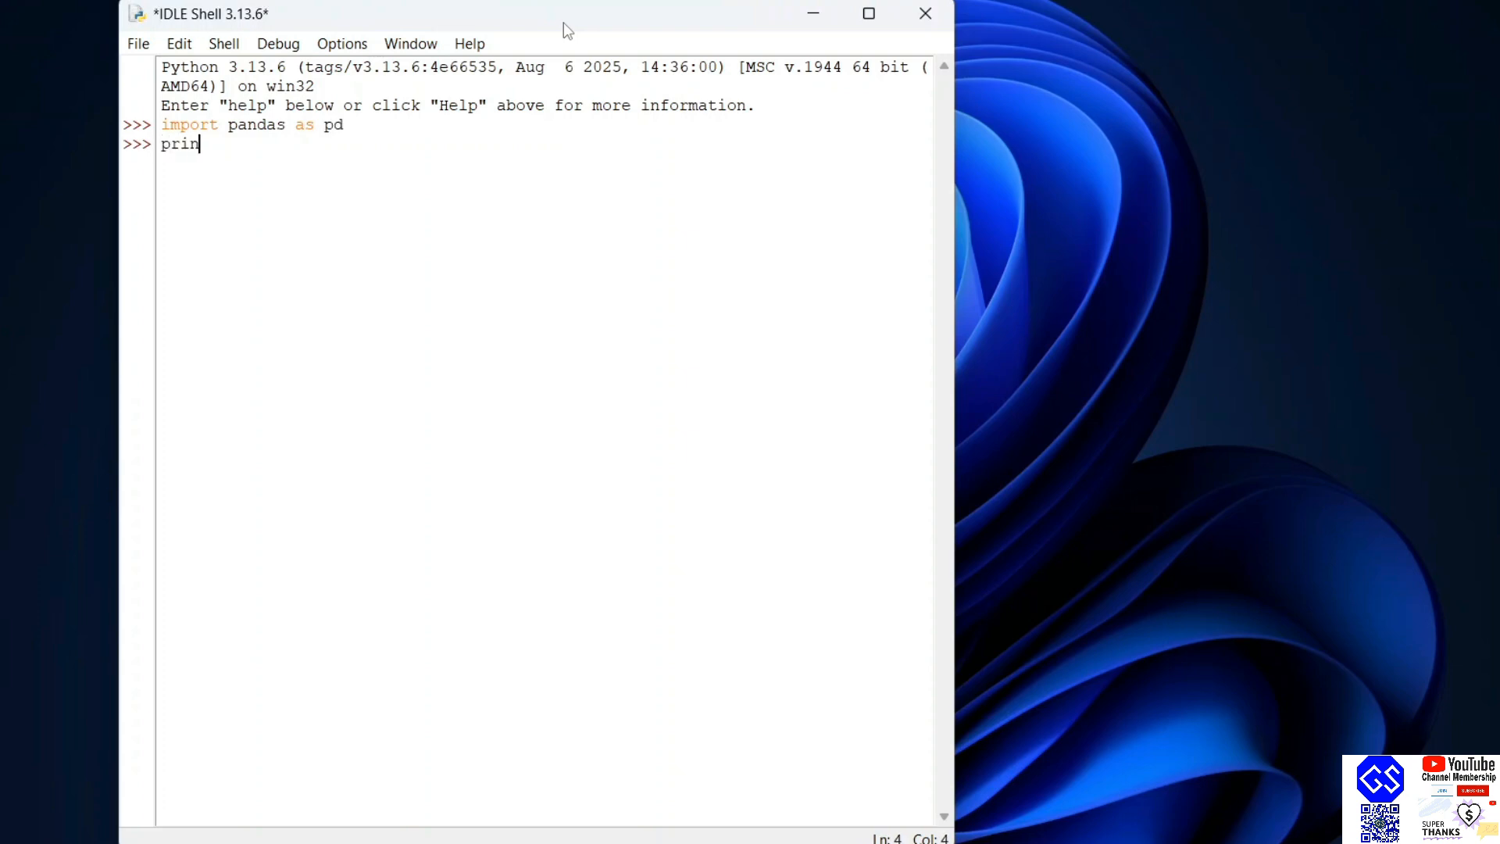
text(t()
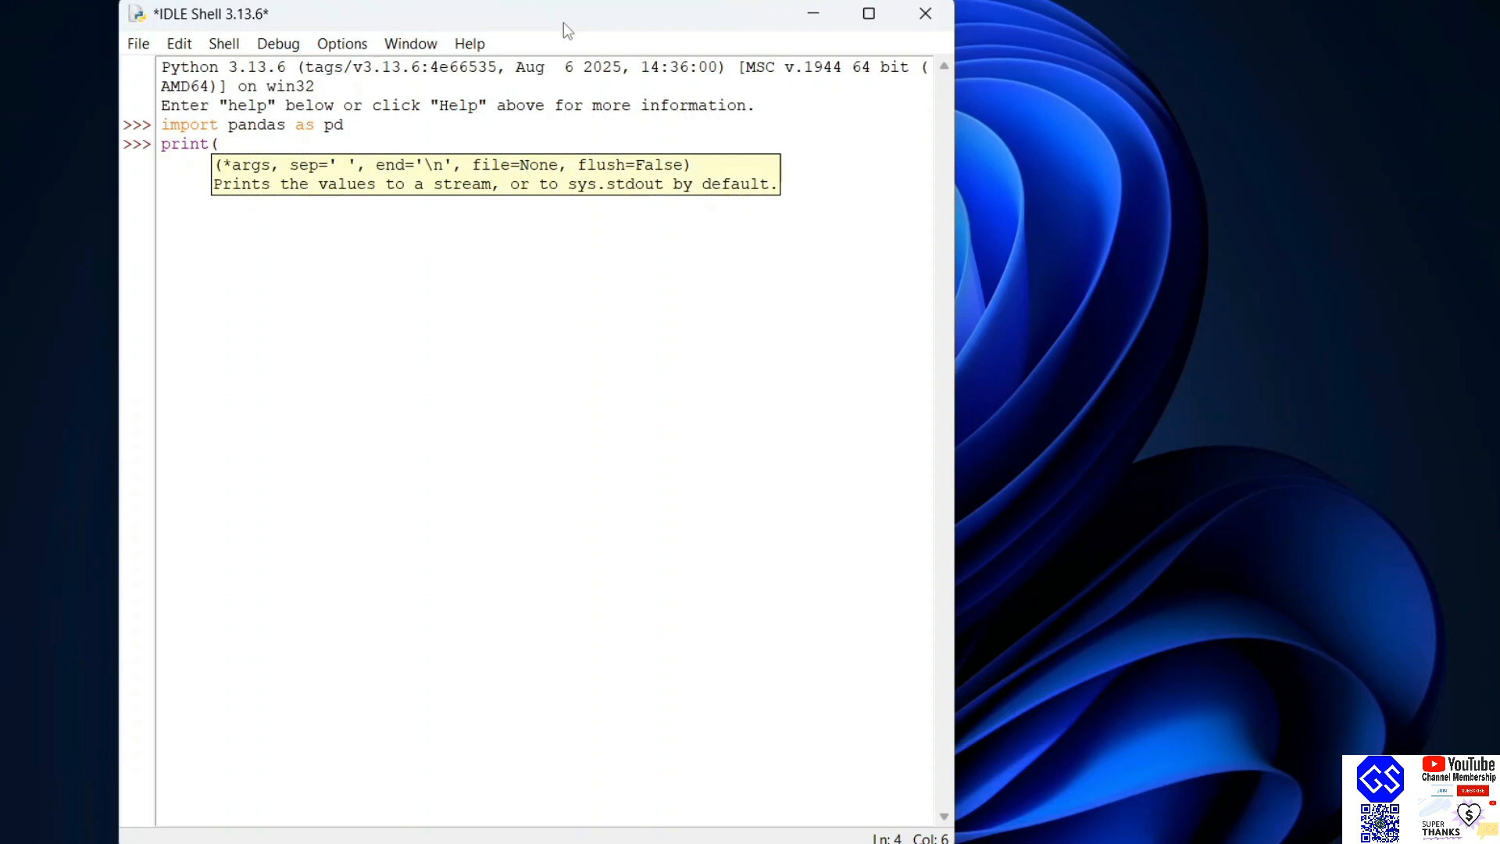
text(pd.)
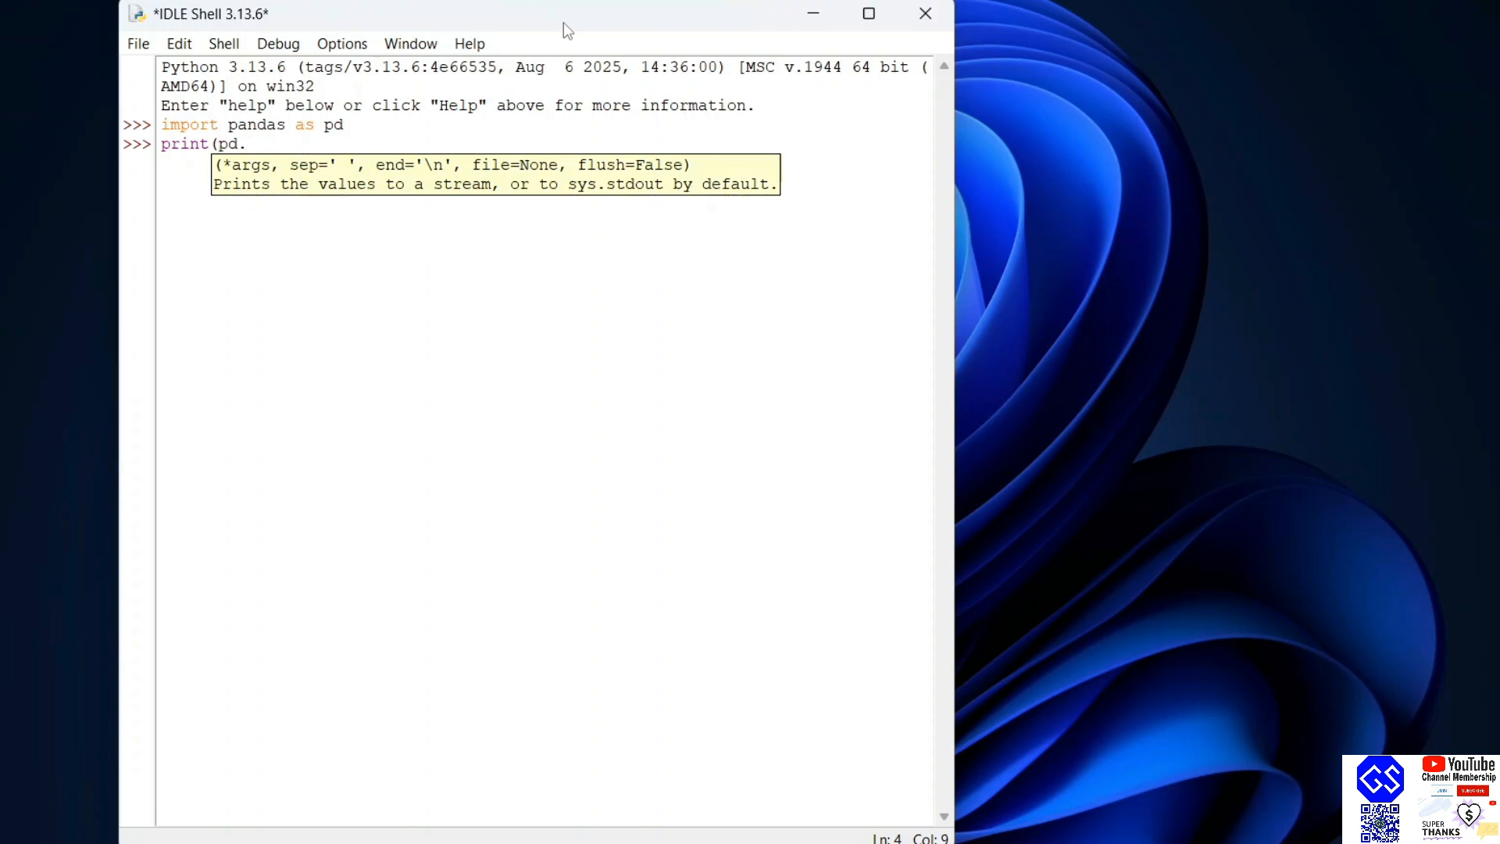
text(__version__)
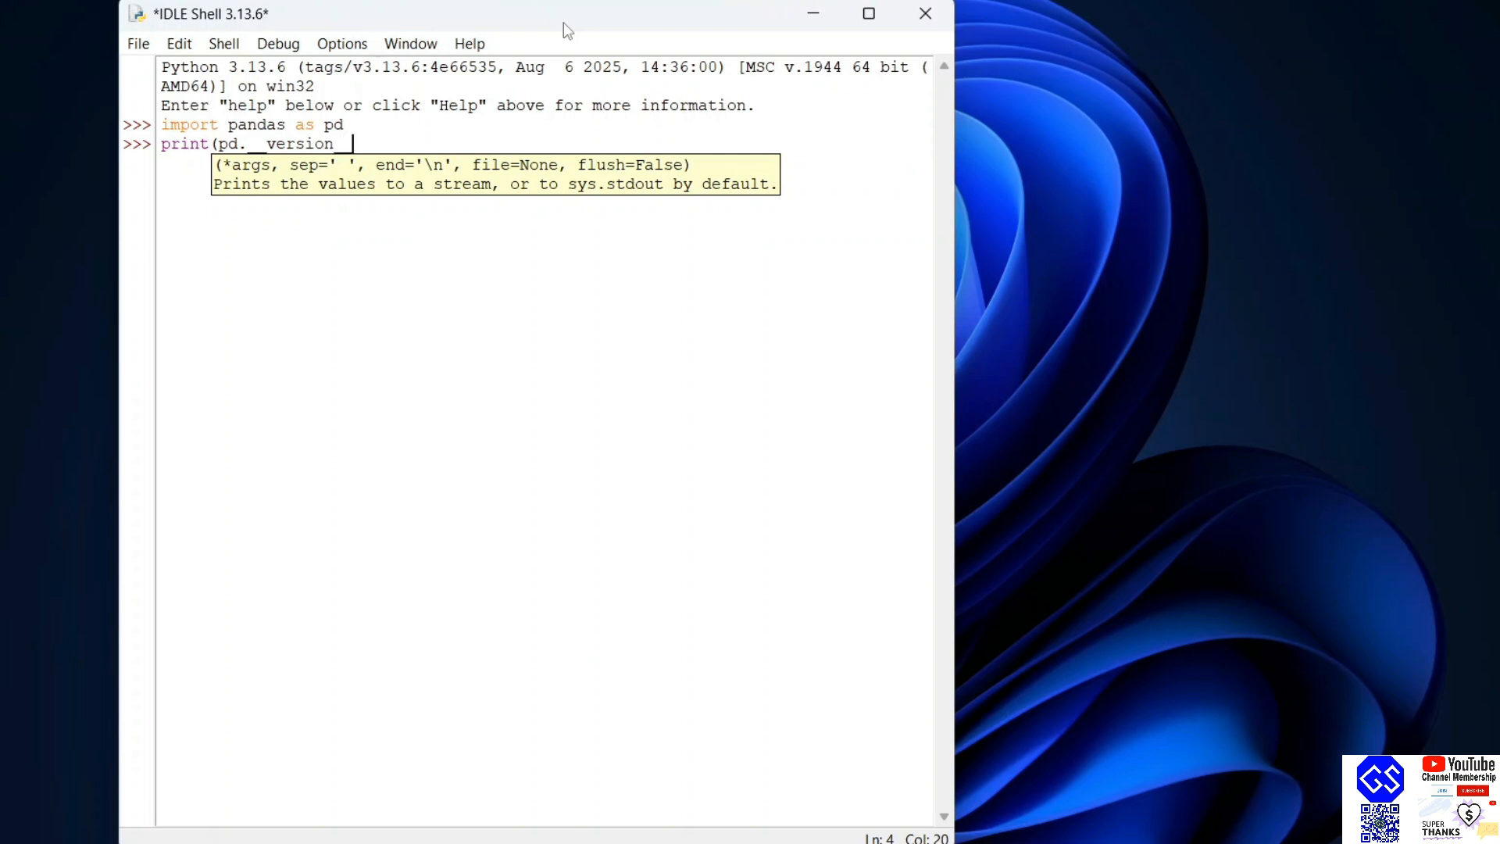
key(Return)
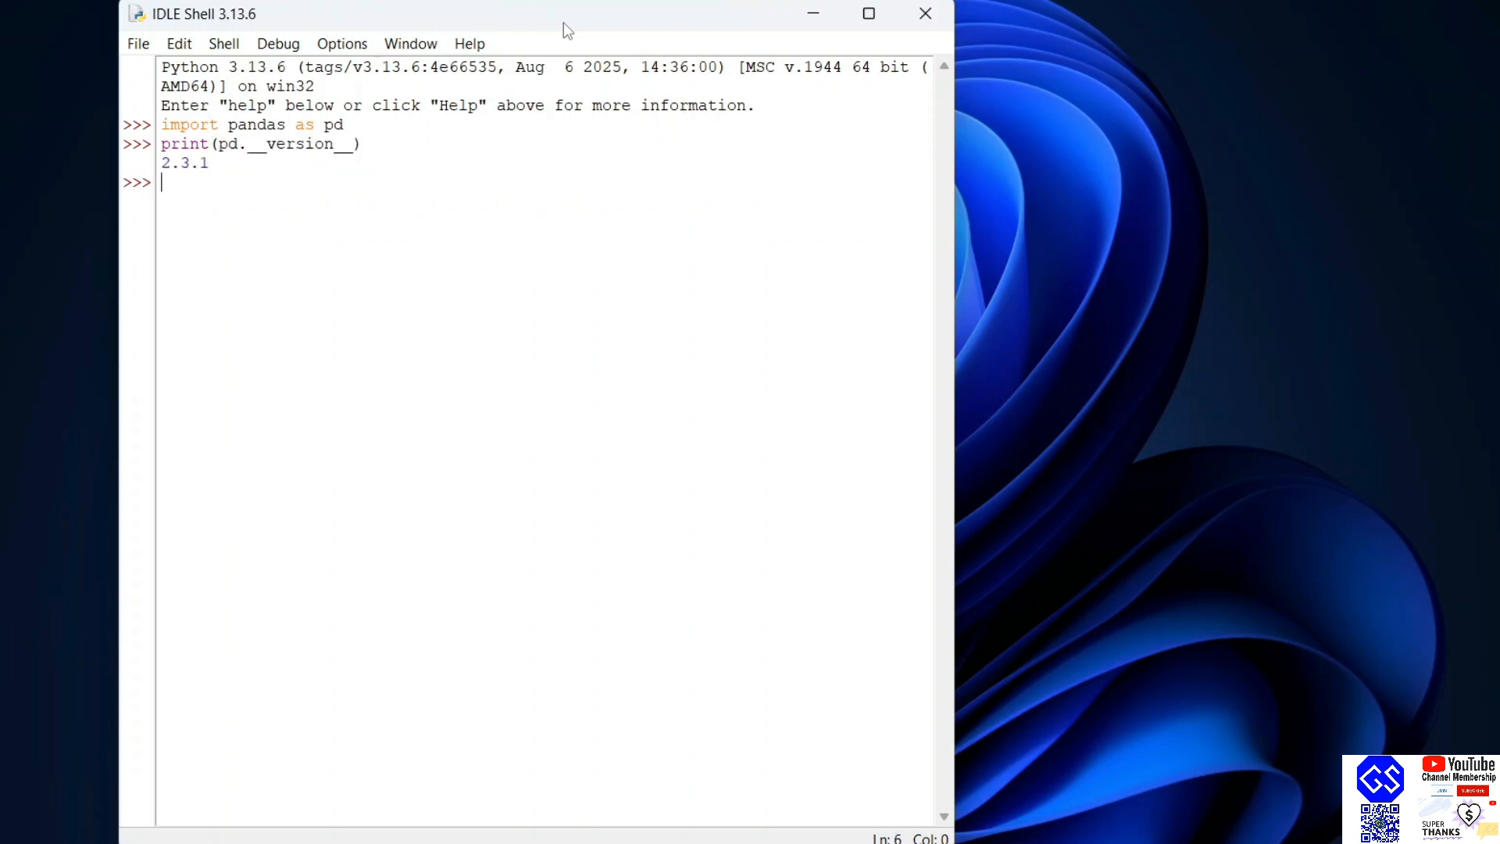
double_click(185, 162)
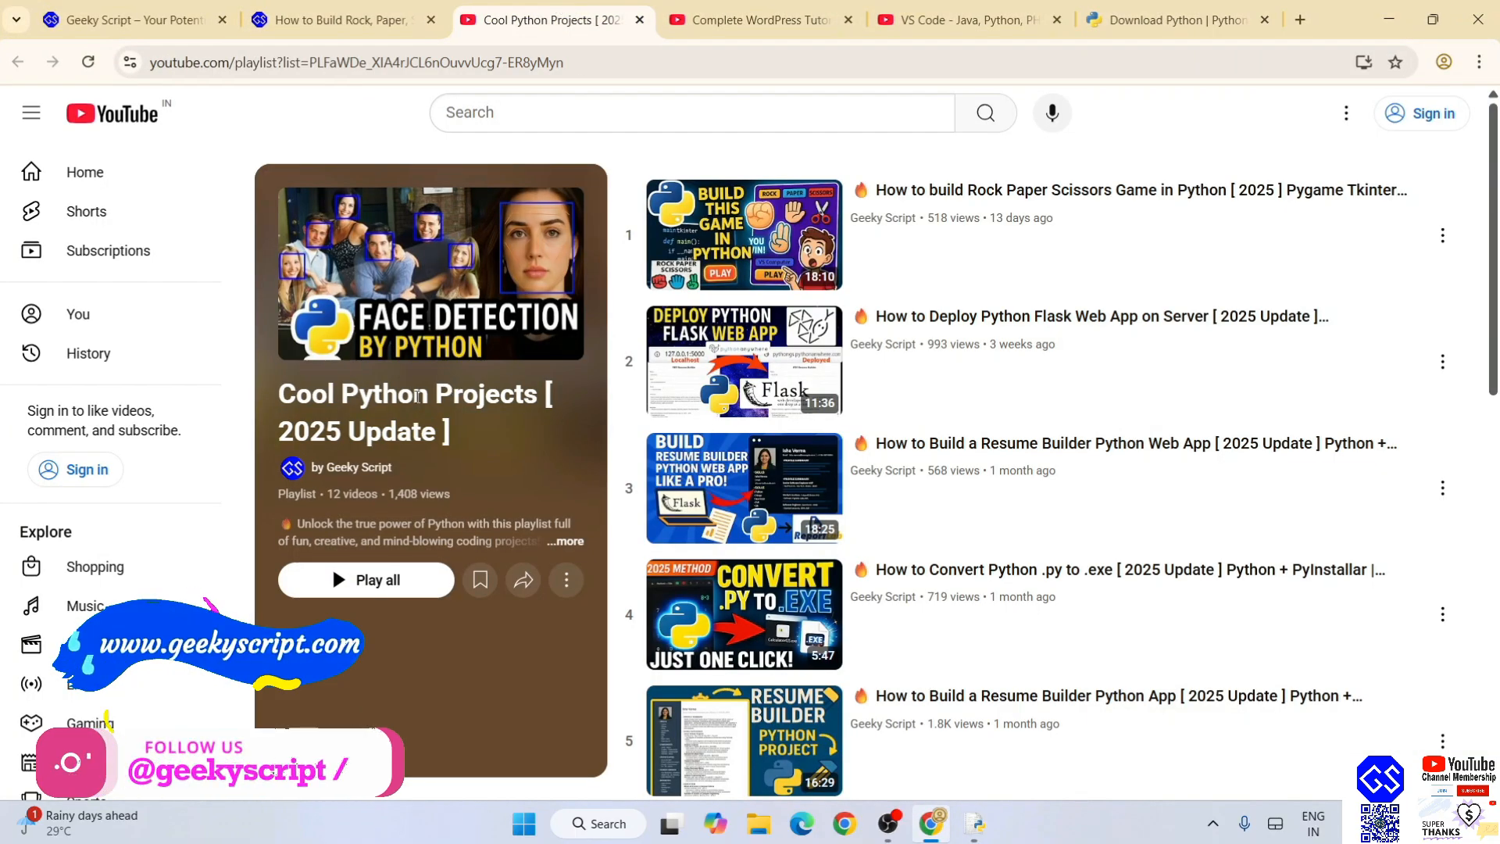
scroll(down, 3)
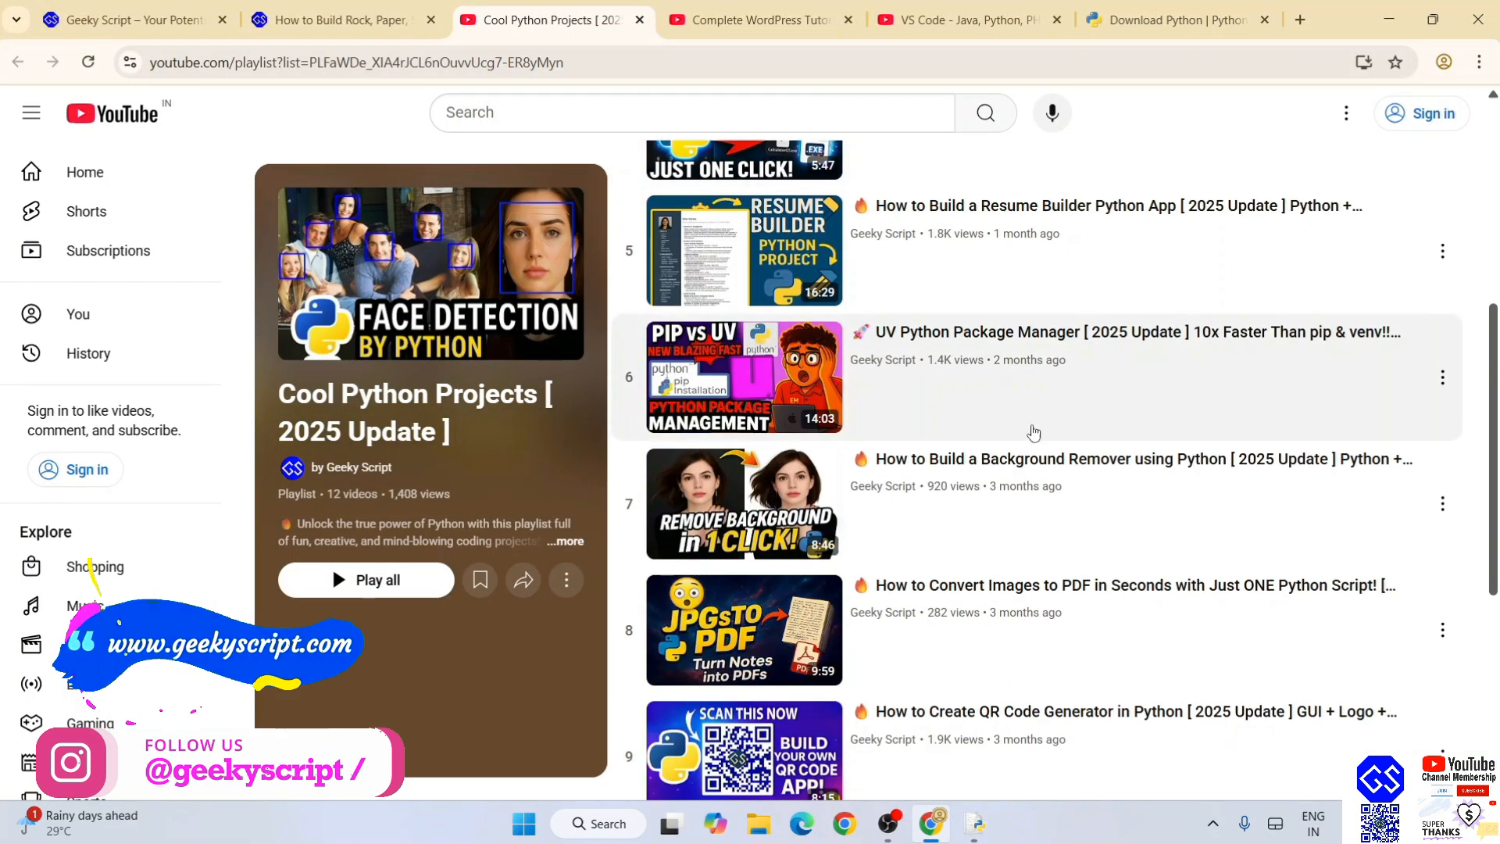
scroll(up, 3)
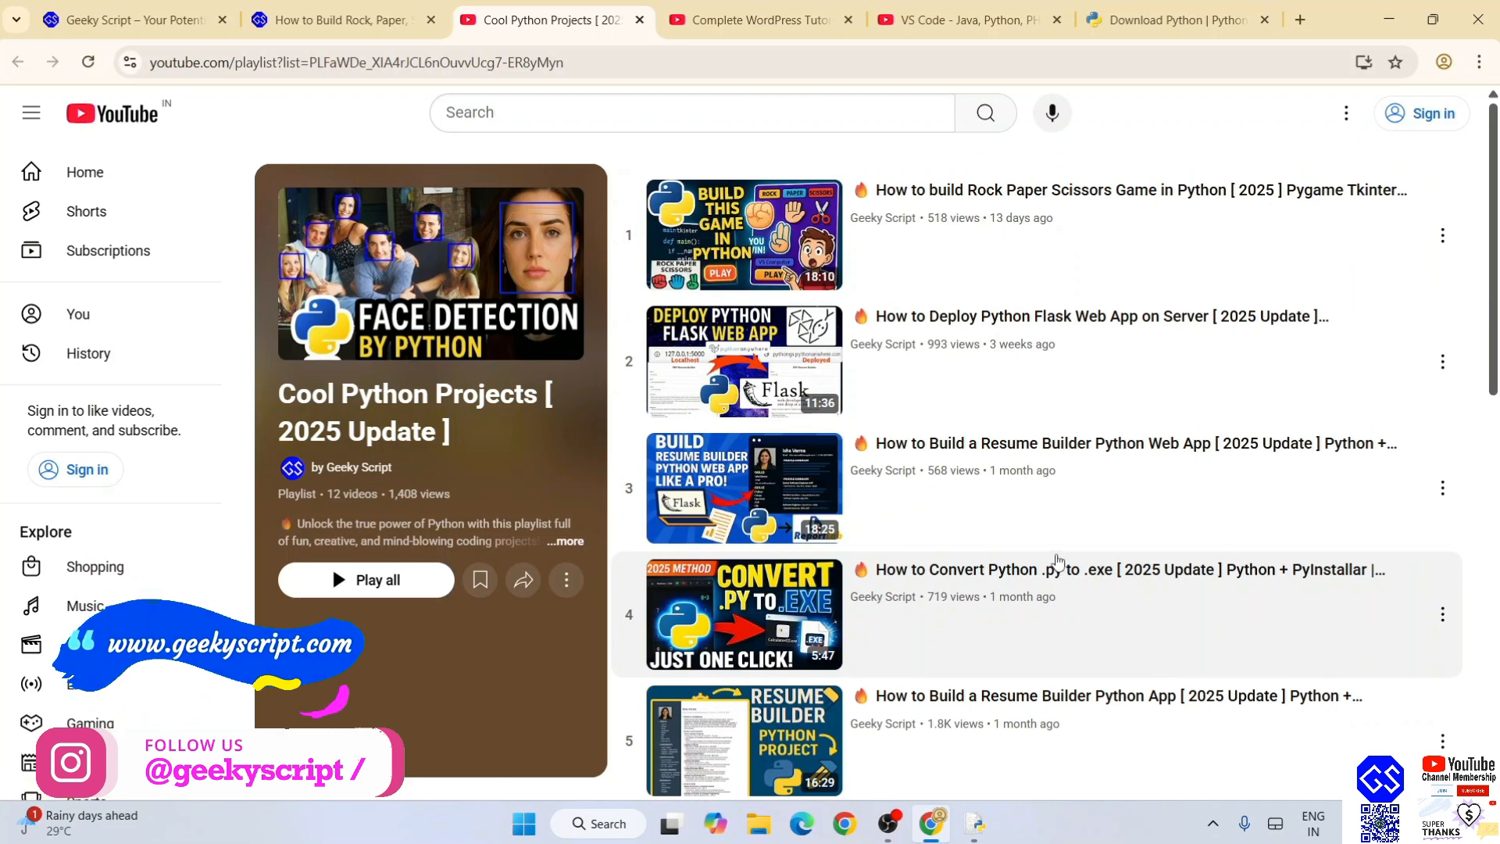
click(334, 19)
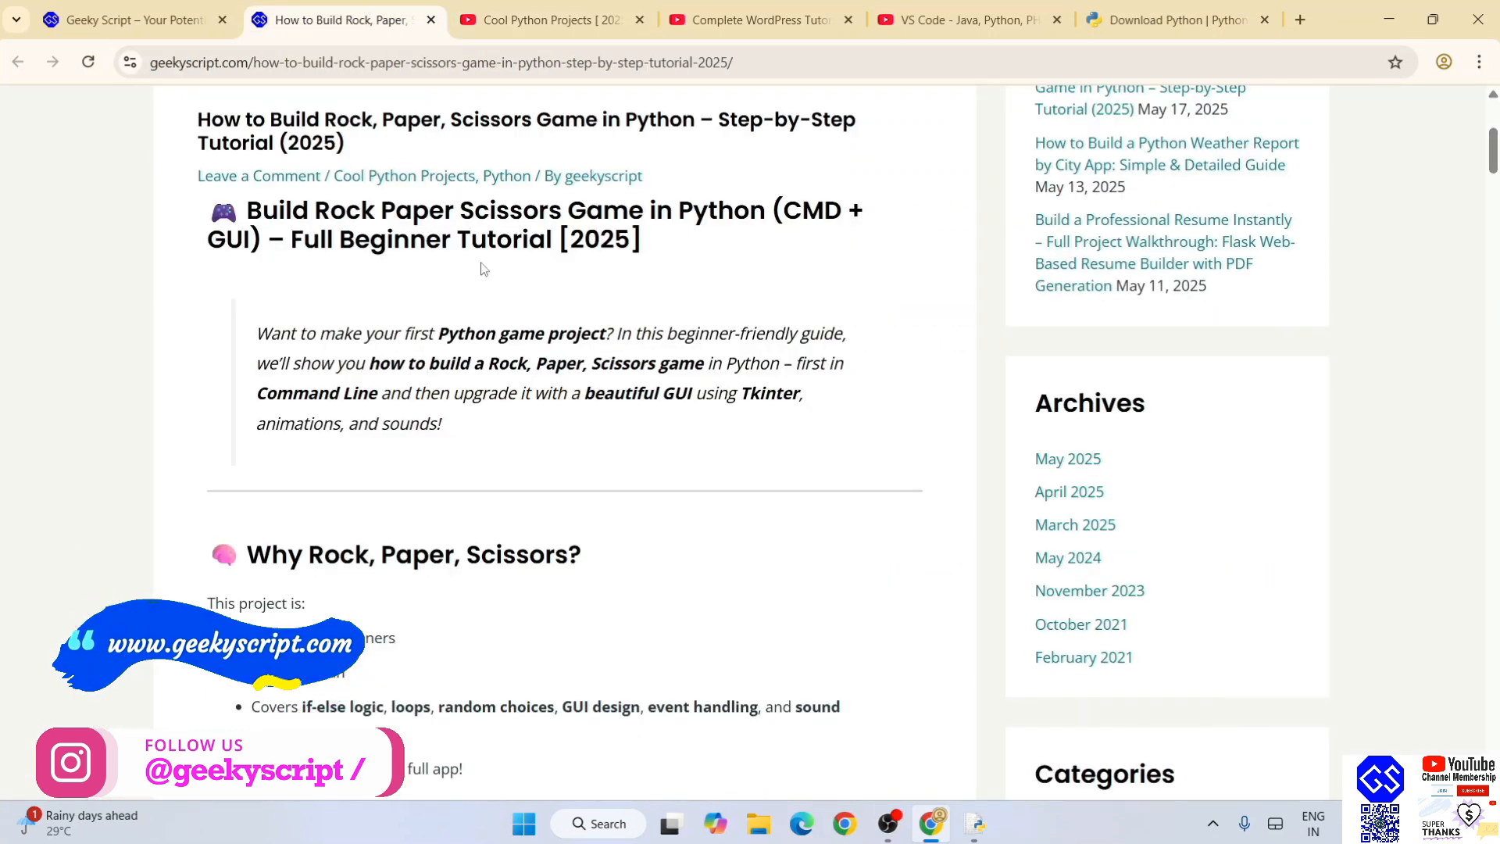
scroll(up, 3)
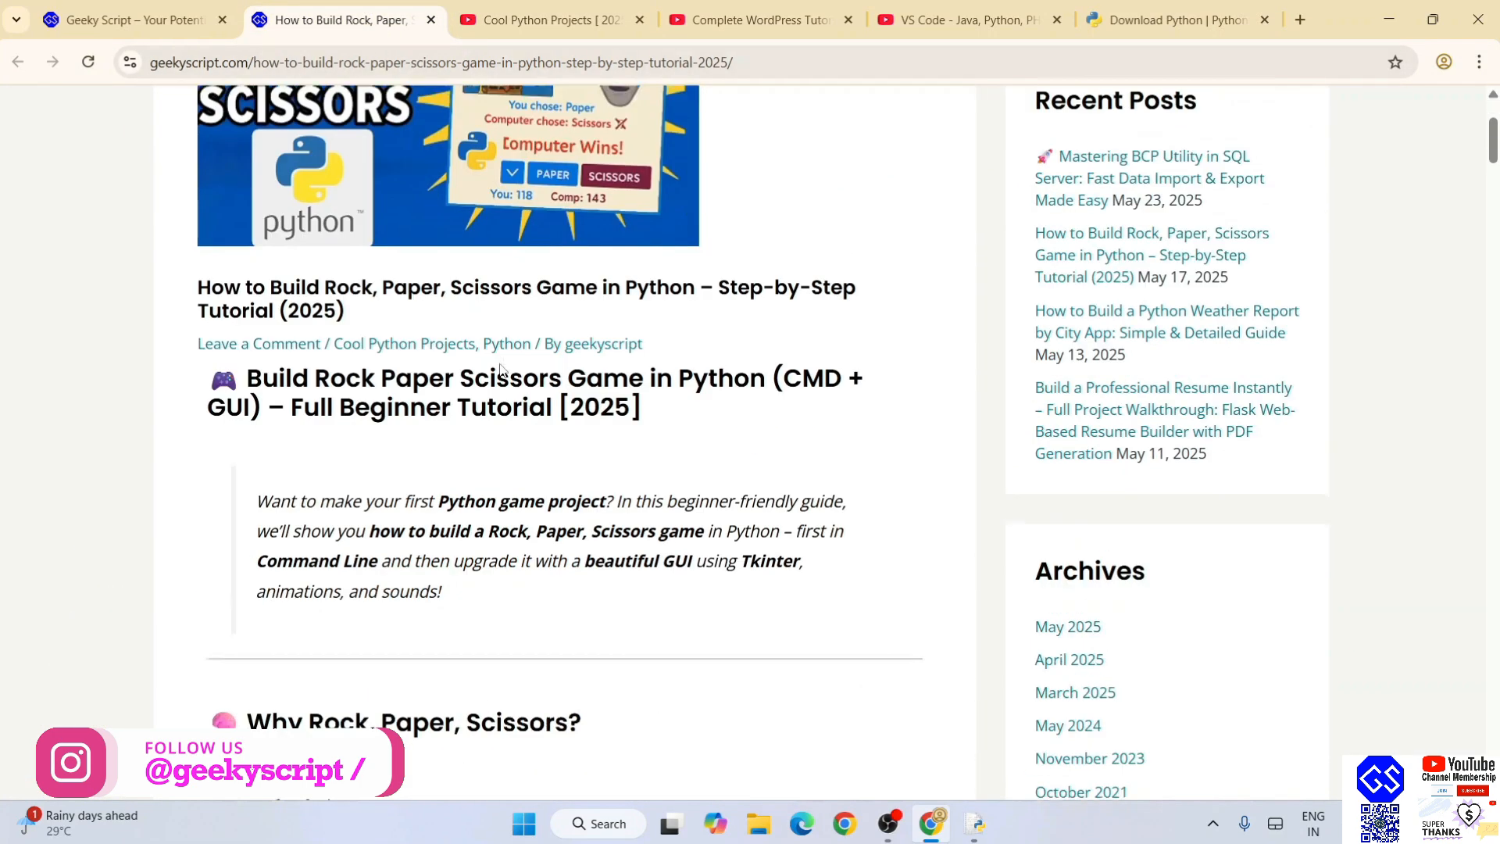
scroll(down, 3)
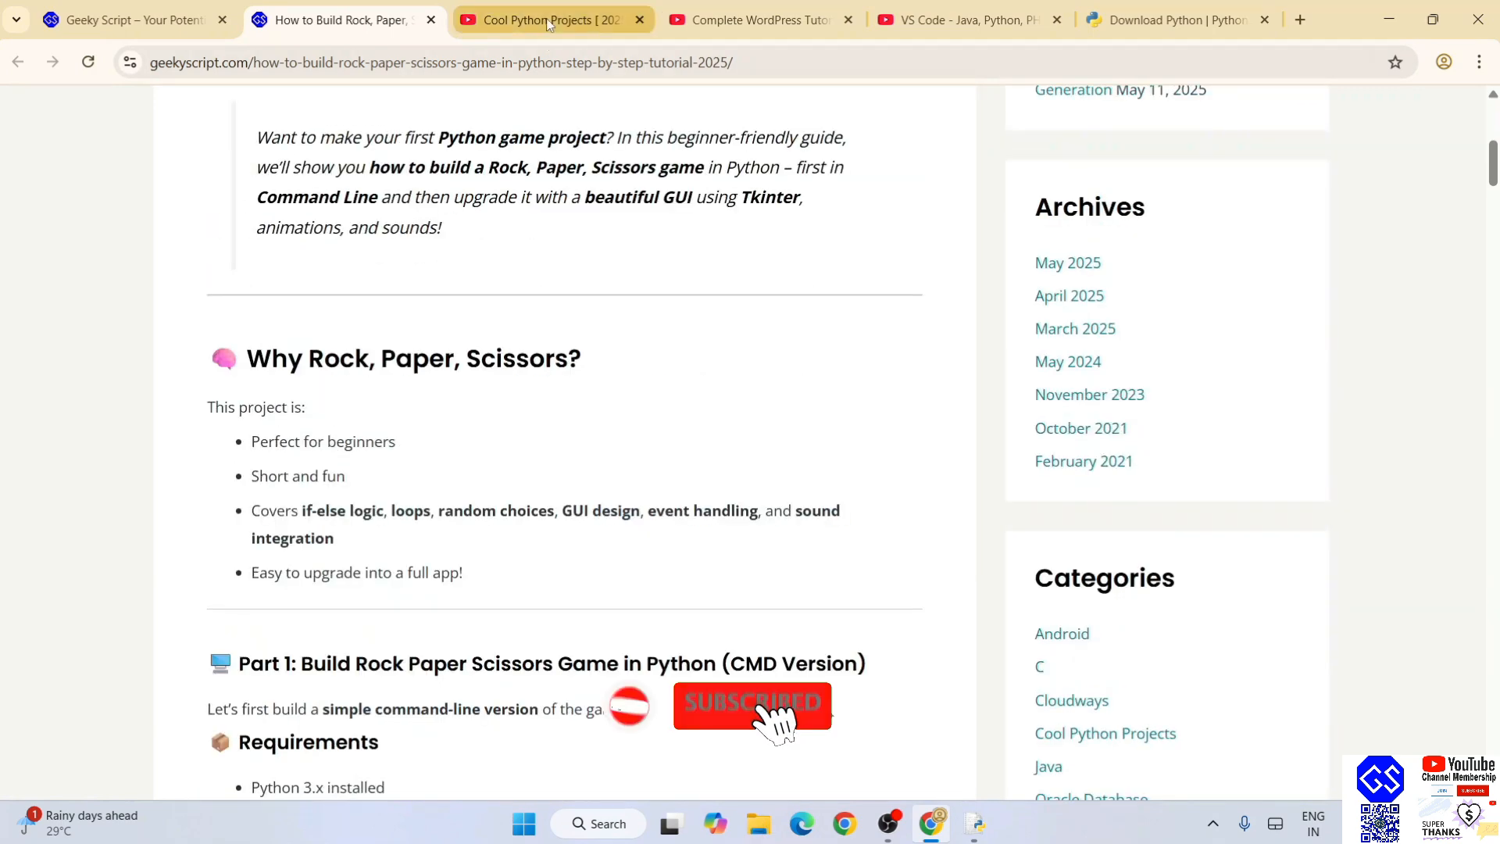
click(546, 19)
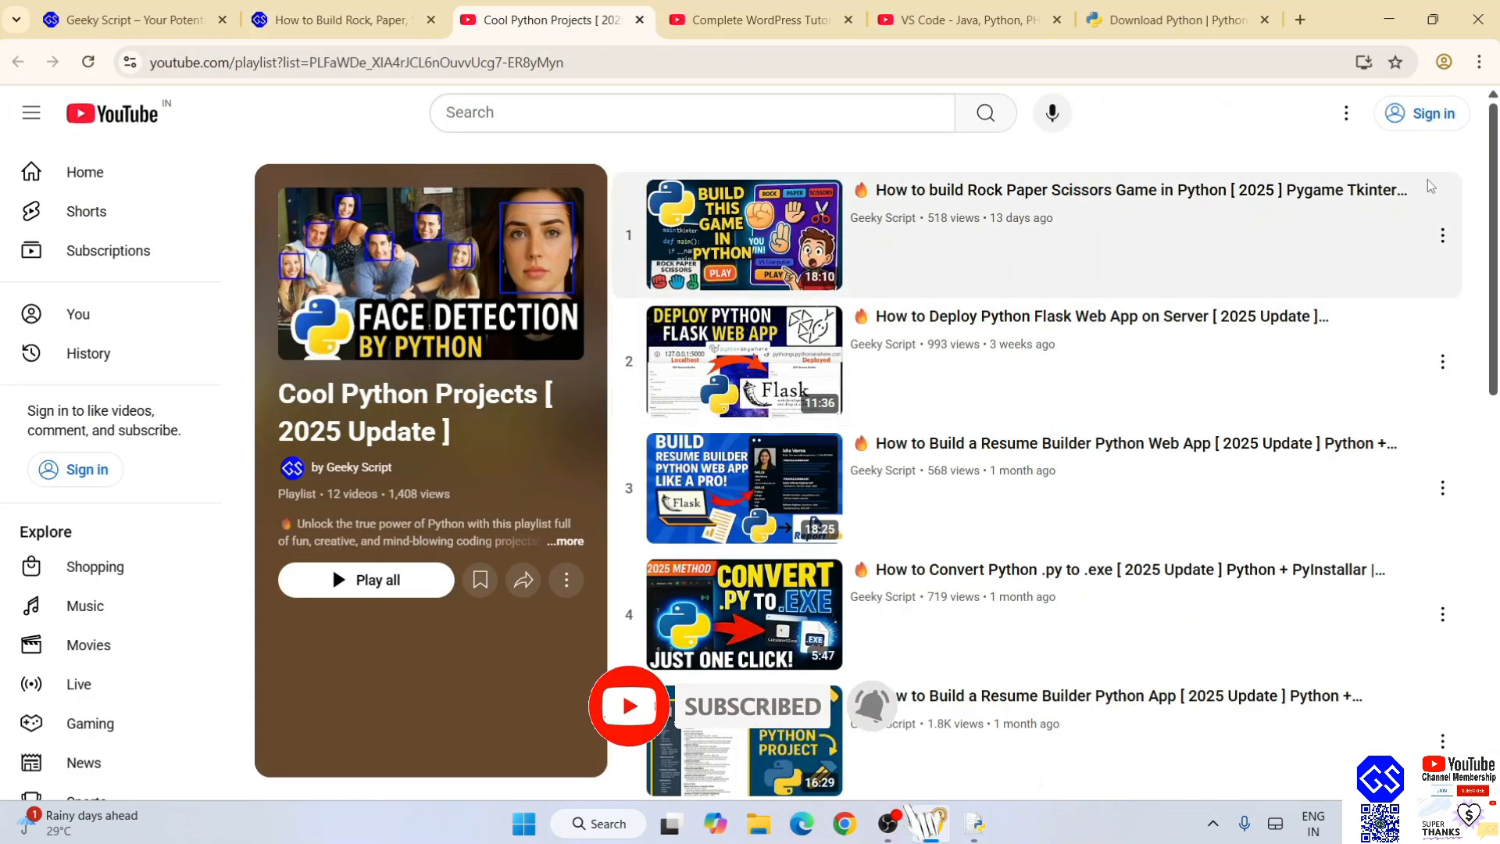